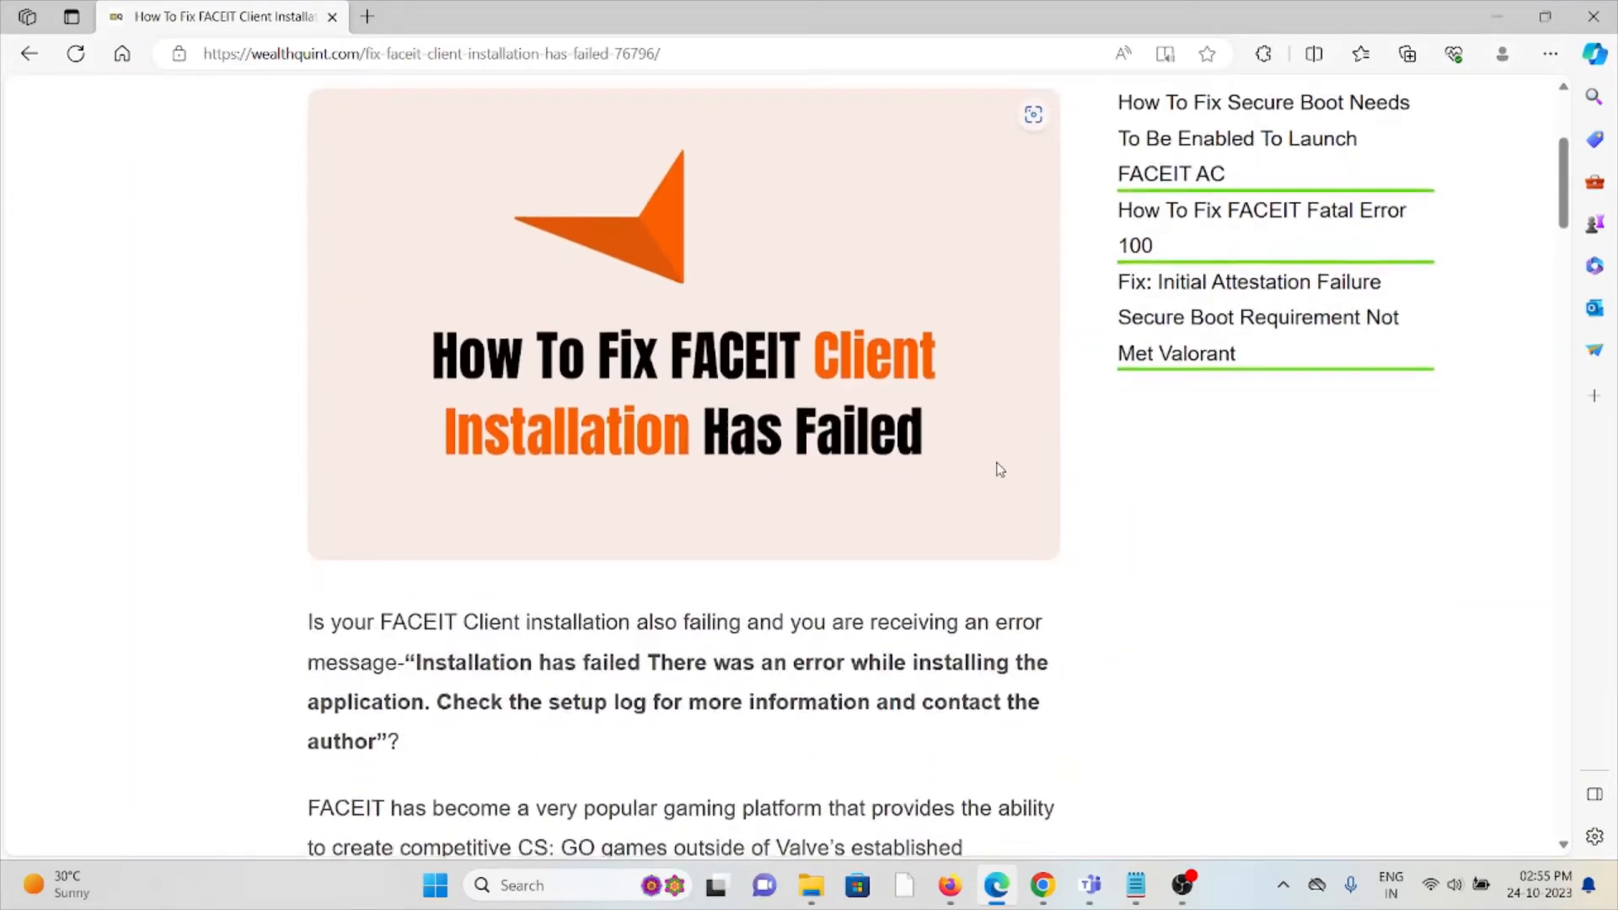
Step: Scroll past the header image to the article's introductory paragraphs on the installation error
scroll("down", 3)
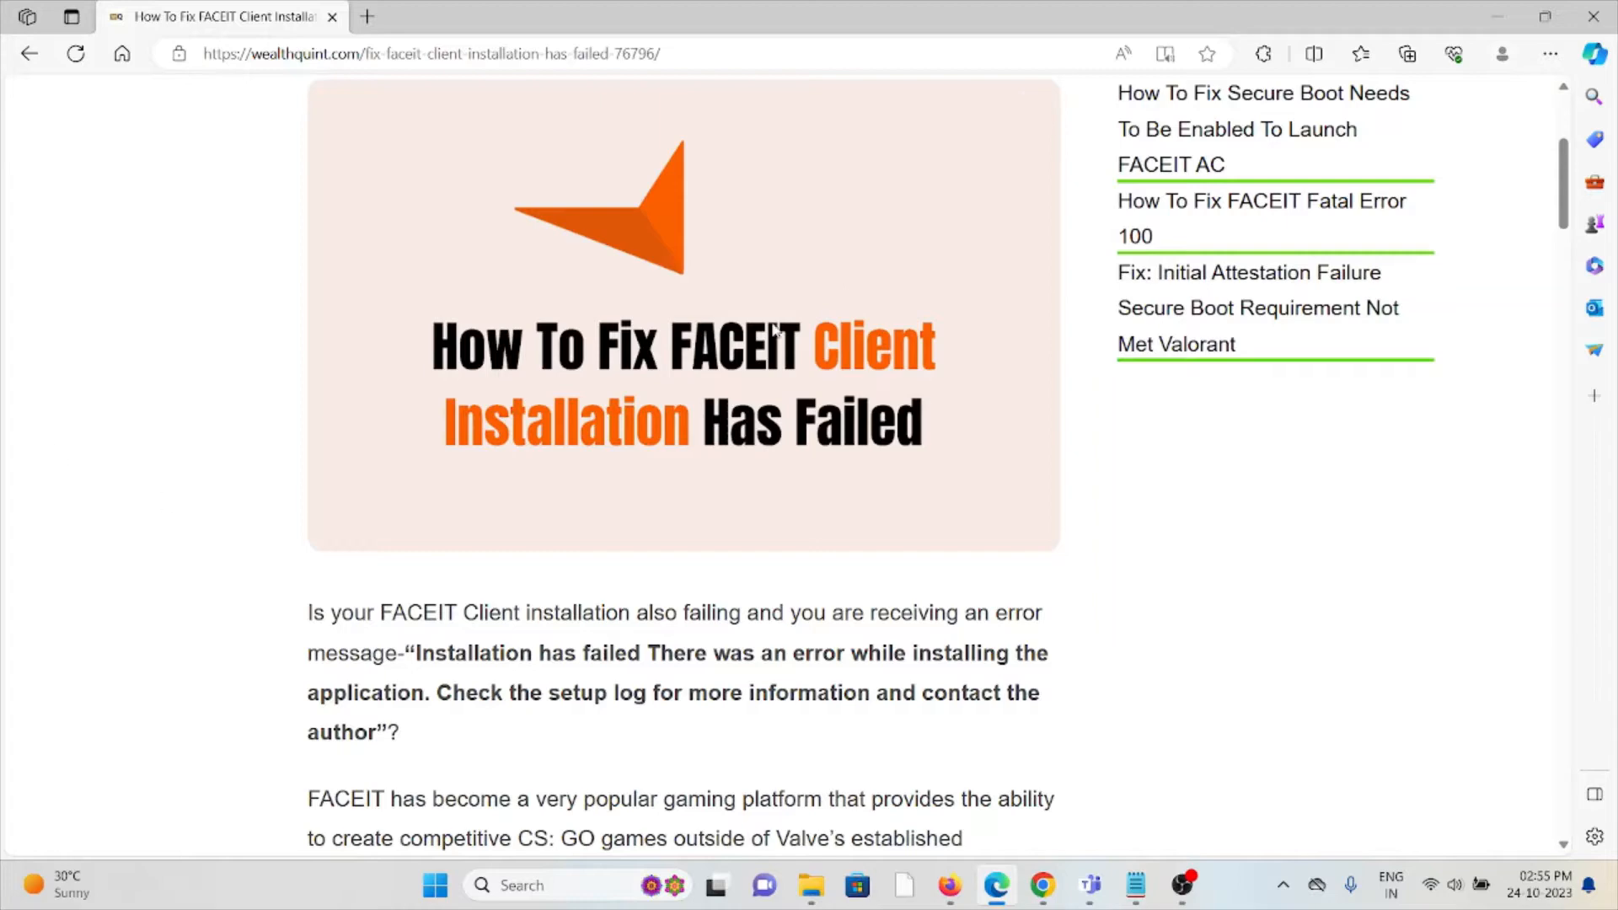
scroll("down", 3)
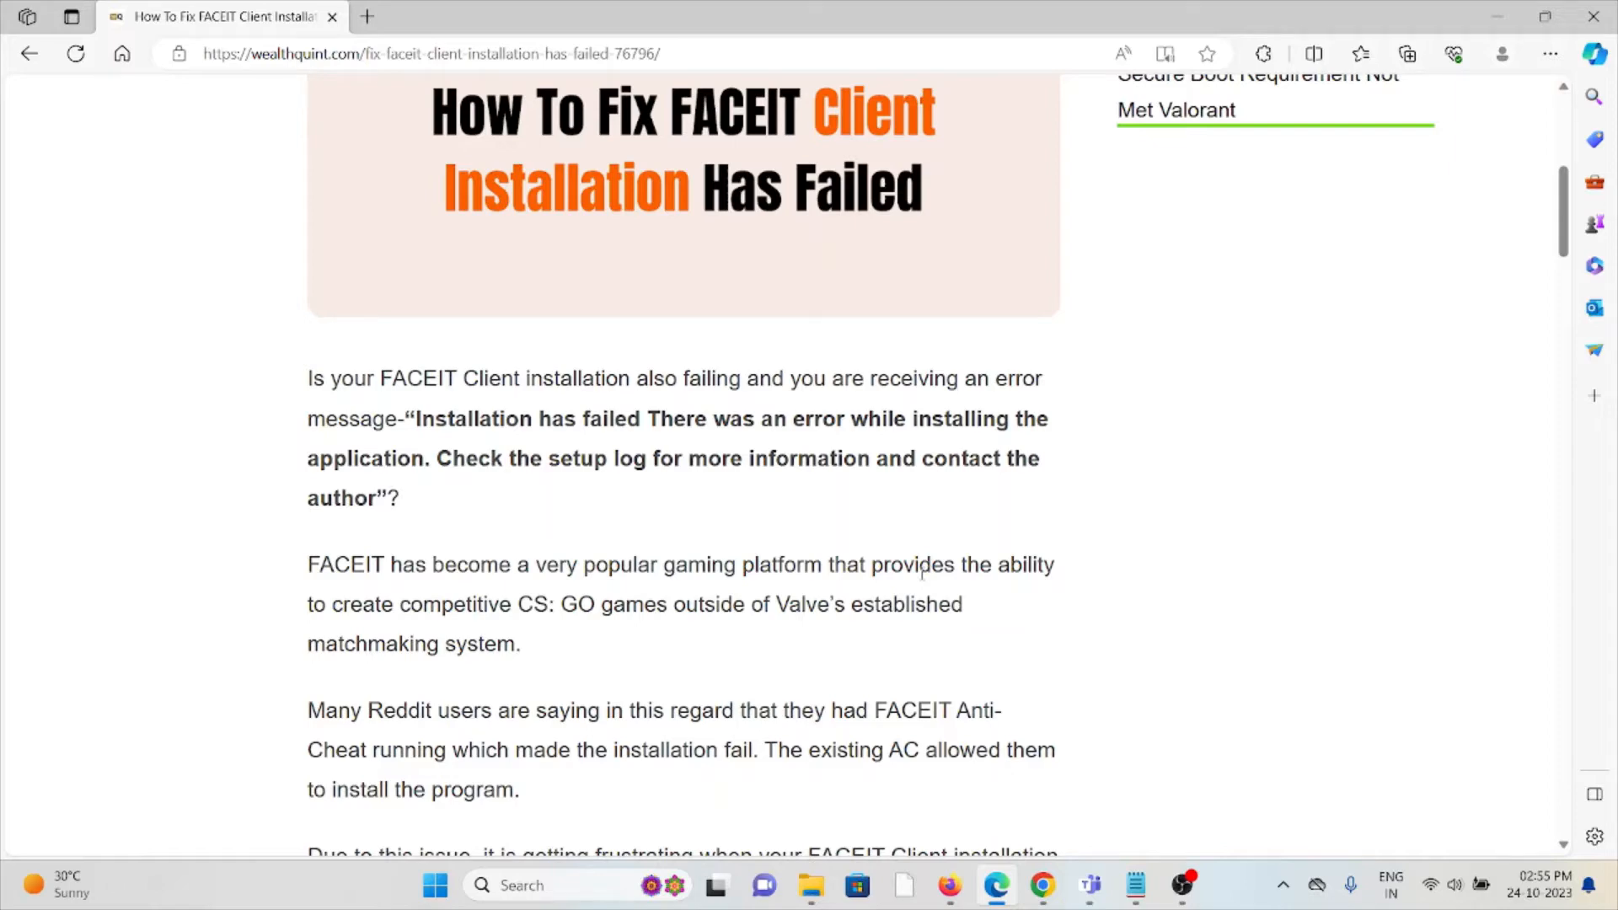
Step: Scroll to the error dialog image and 'Why Has FACEIT Client Installation Failed?' section
scroll("down", 3)
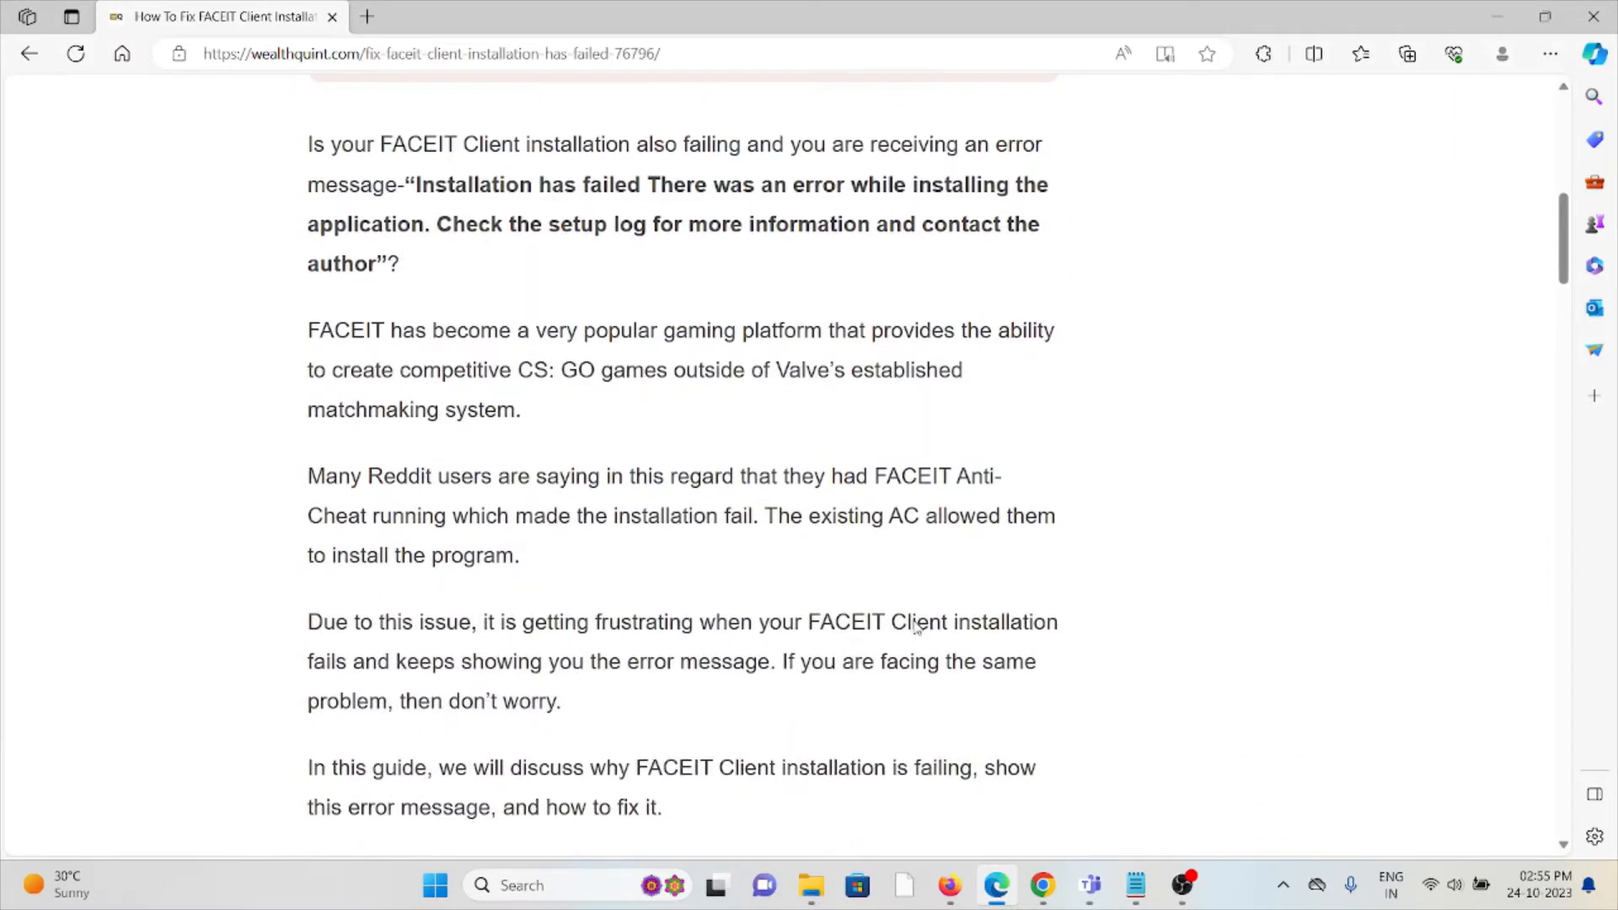
scroll("down", 3)
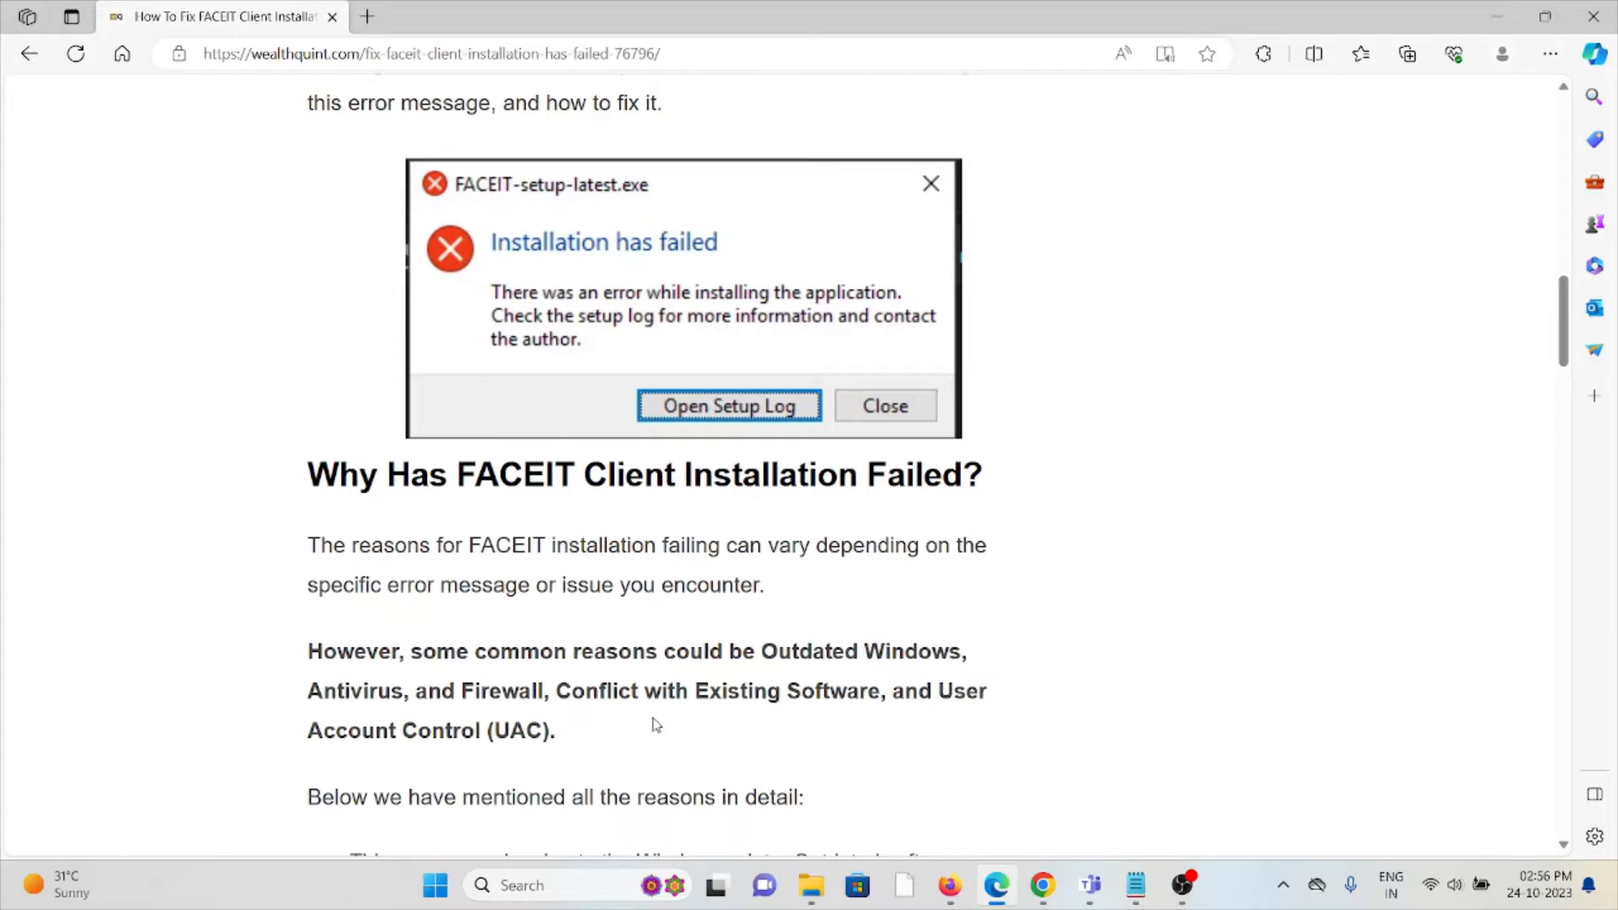
Step: Scroll to the 'How To Fix' section showing 'Delete The AC' and 'Enable Secure Boot'
scroll("down", 3)
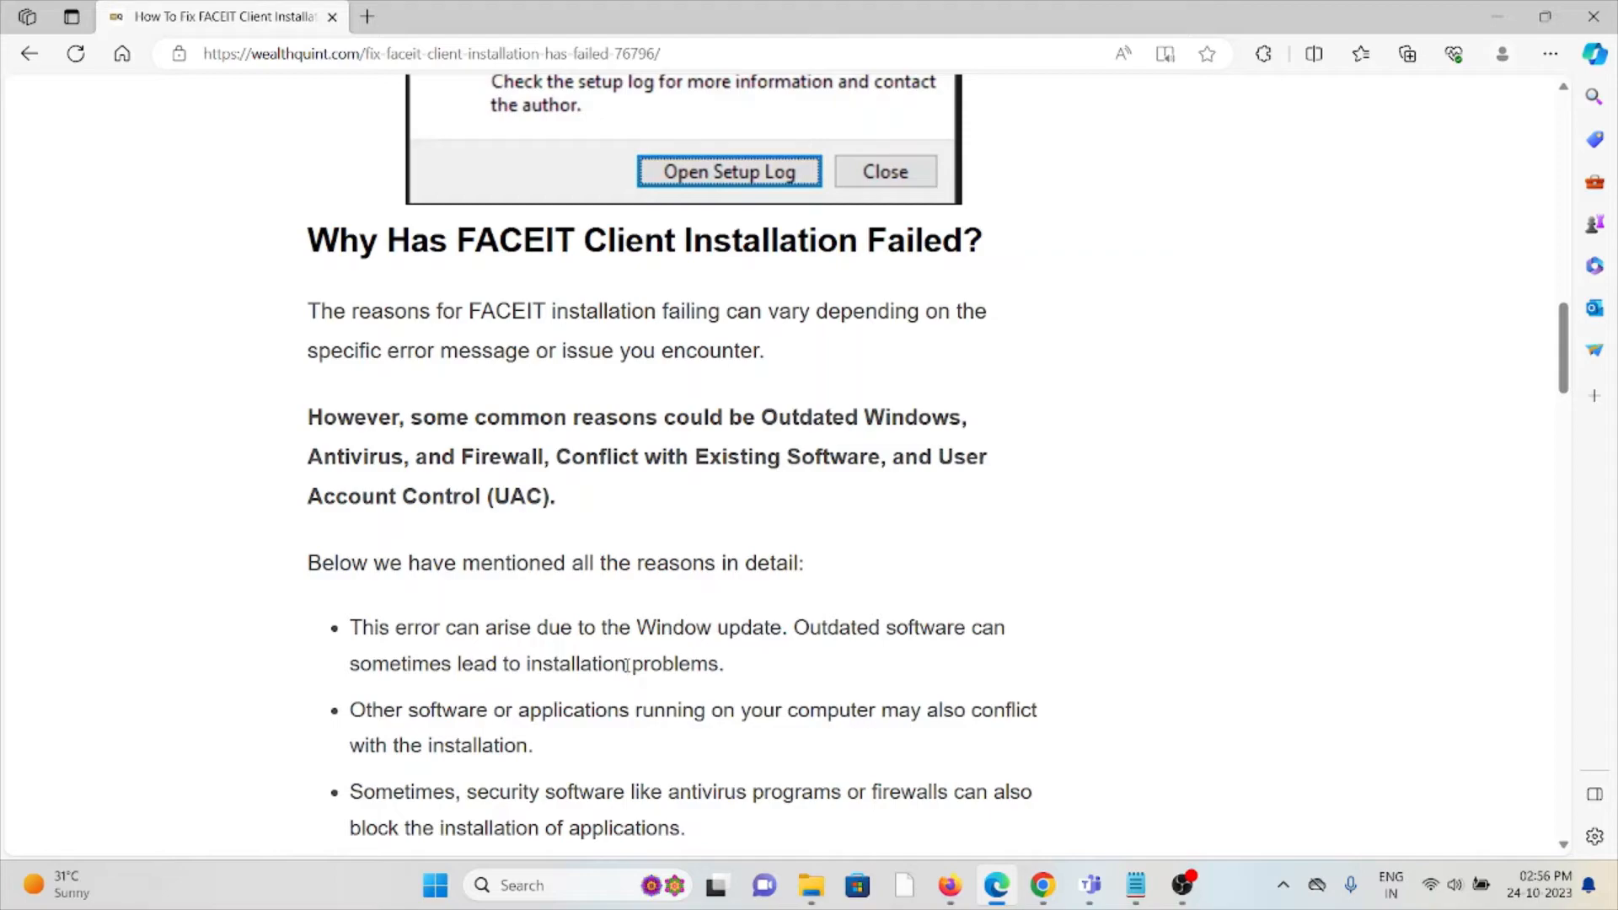
scroll("down", 3)
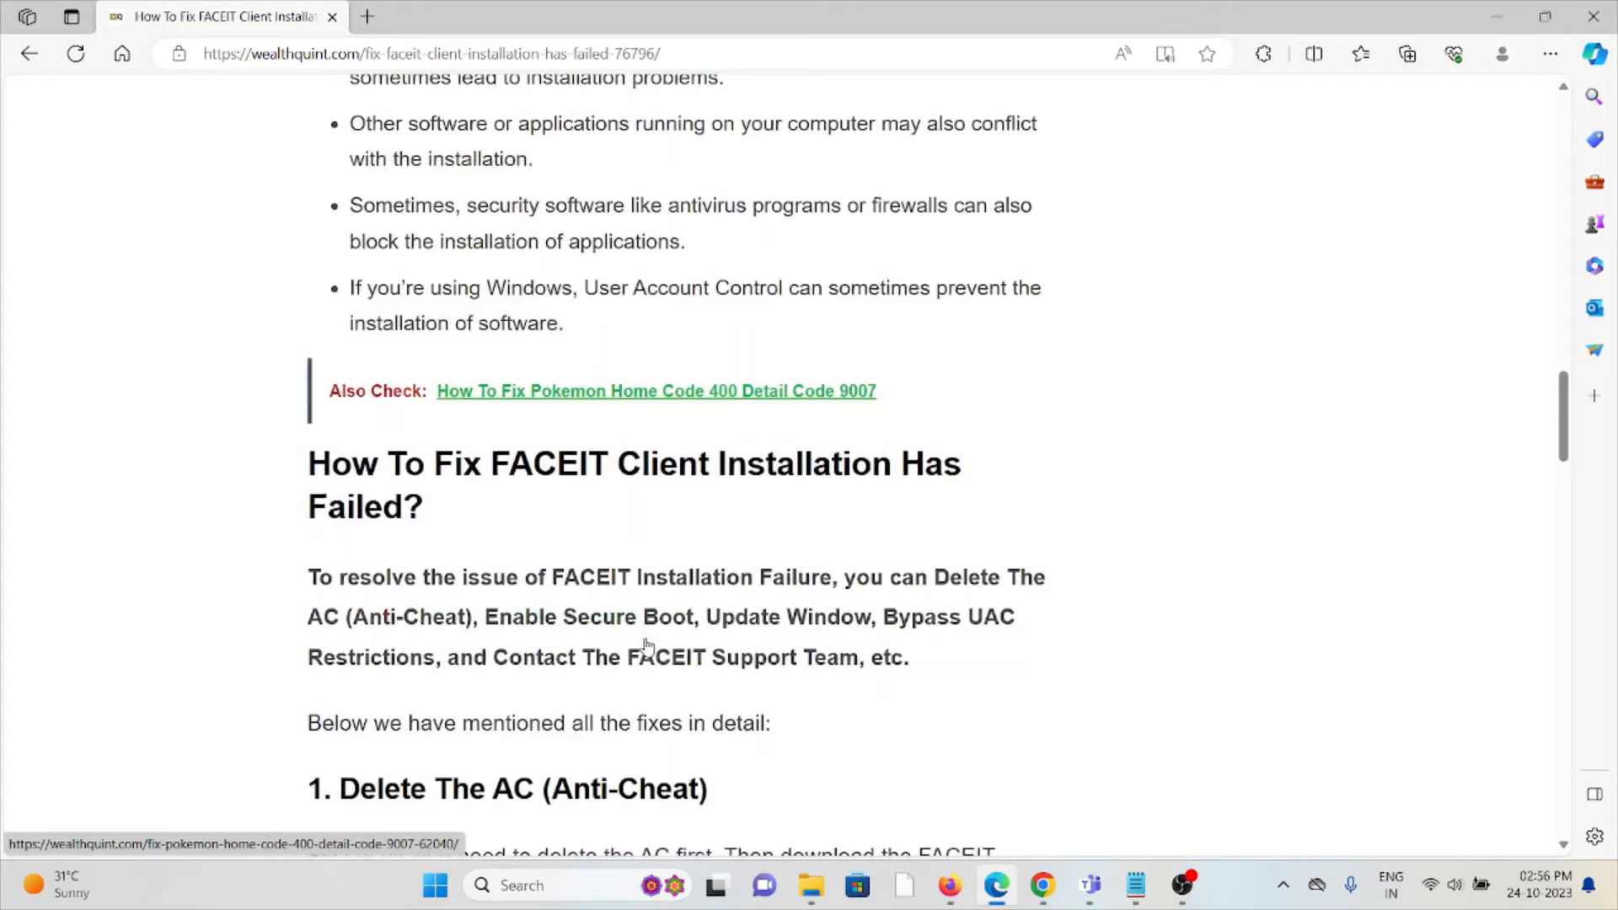
scroll("down", 3)
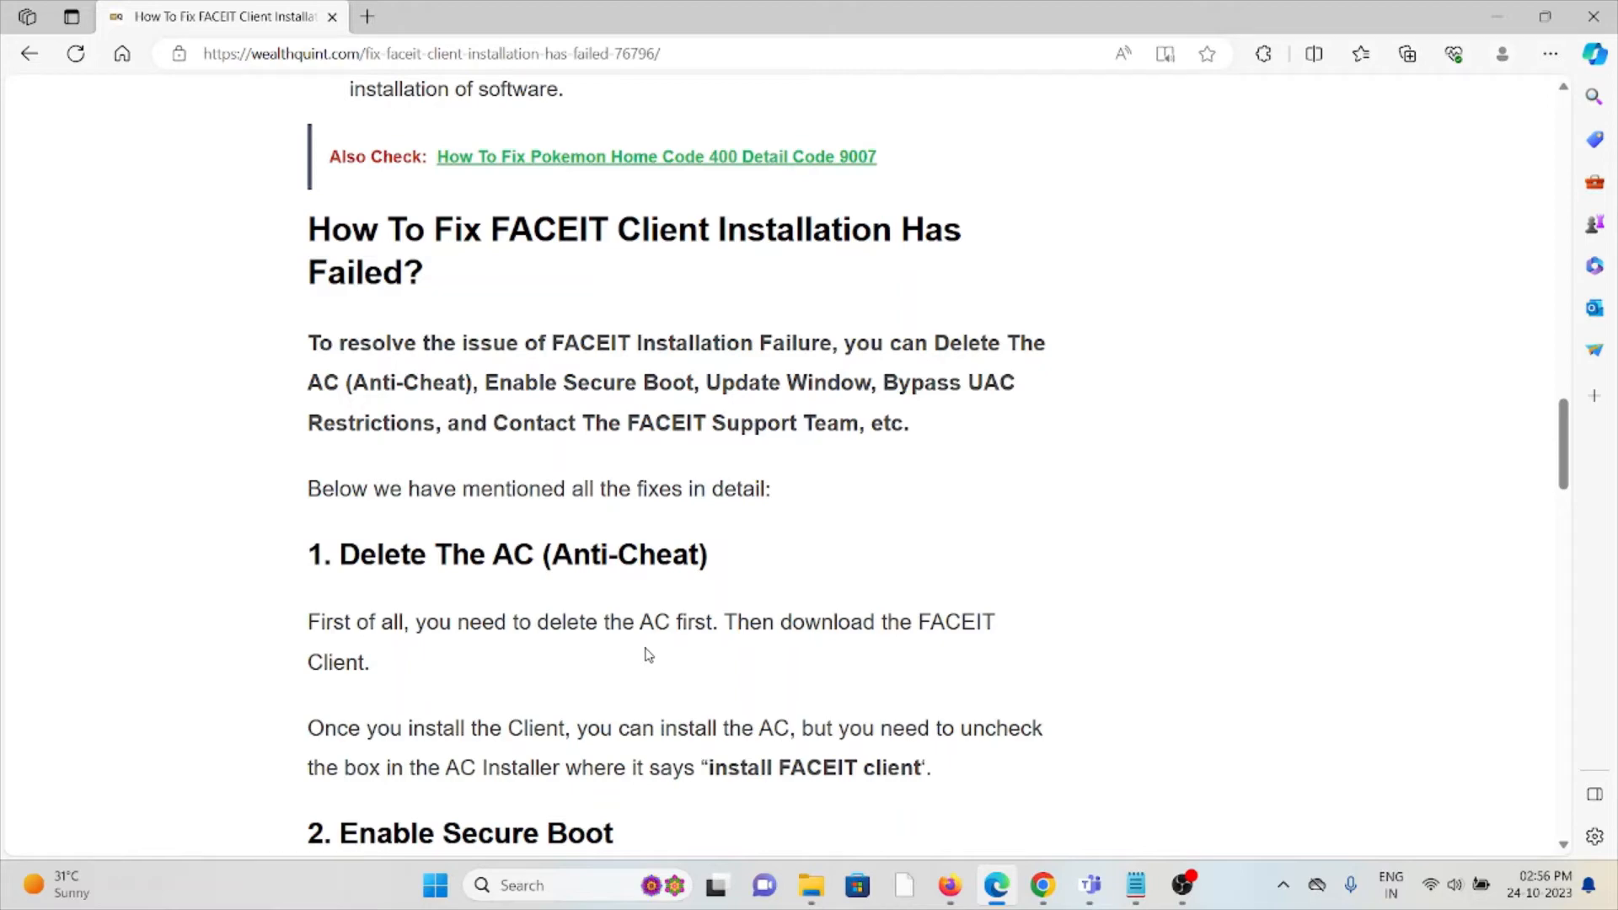
scroll("down", 3)
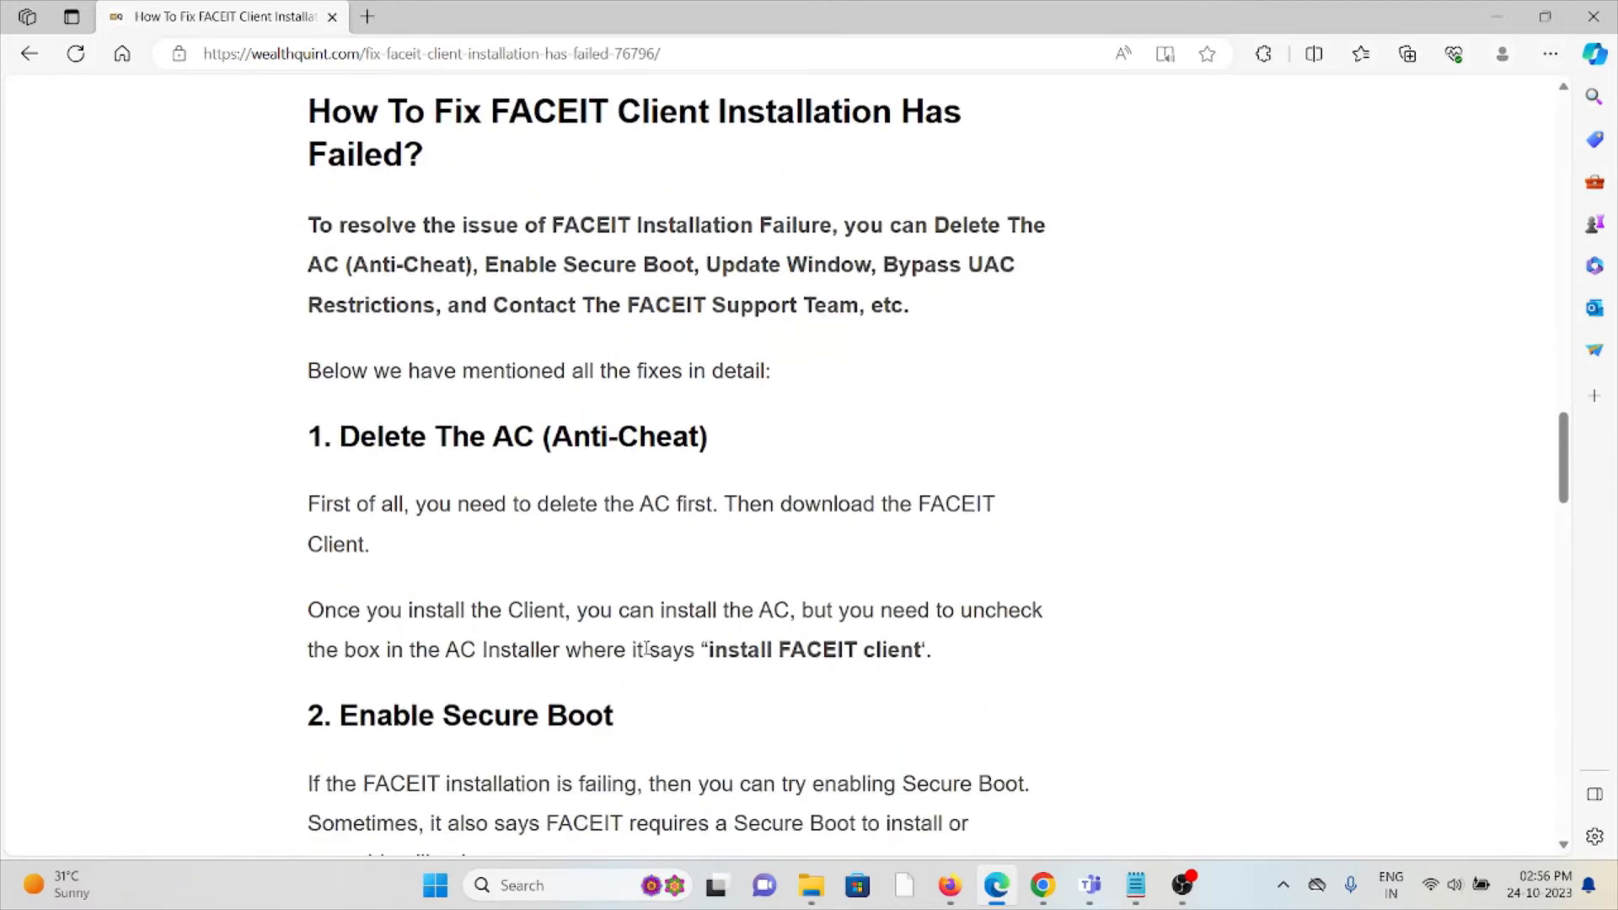
mouse_move(833, 537)
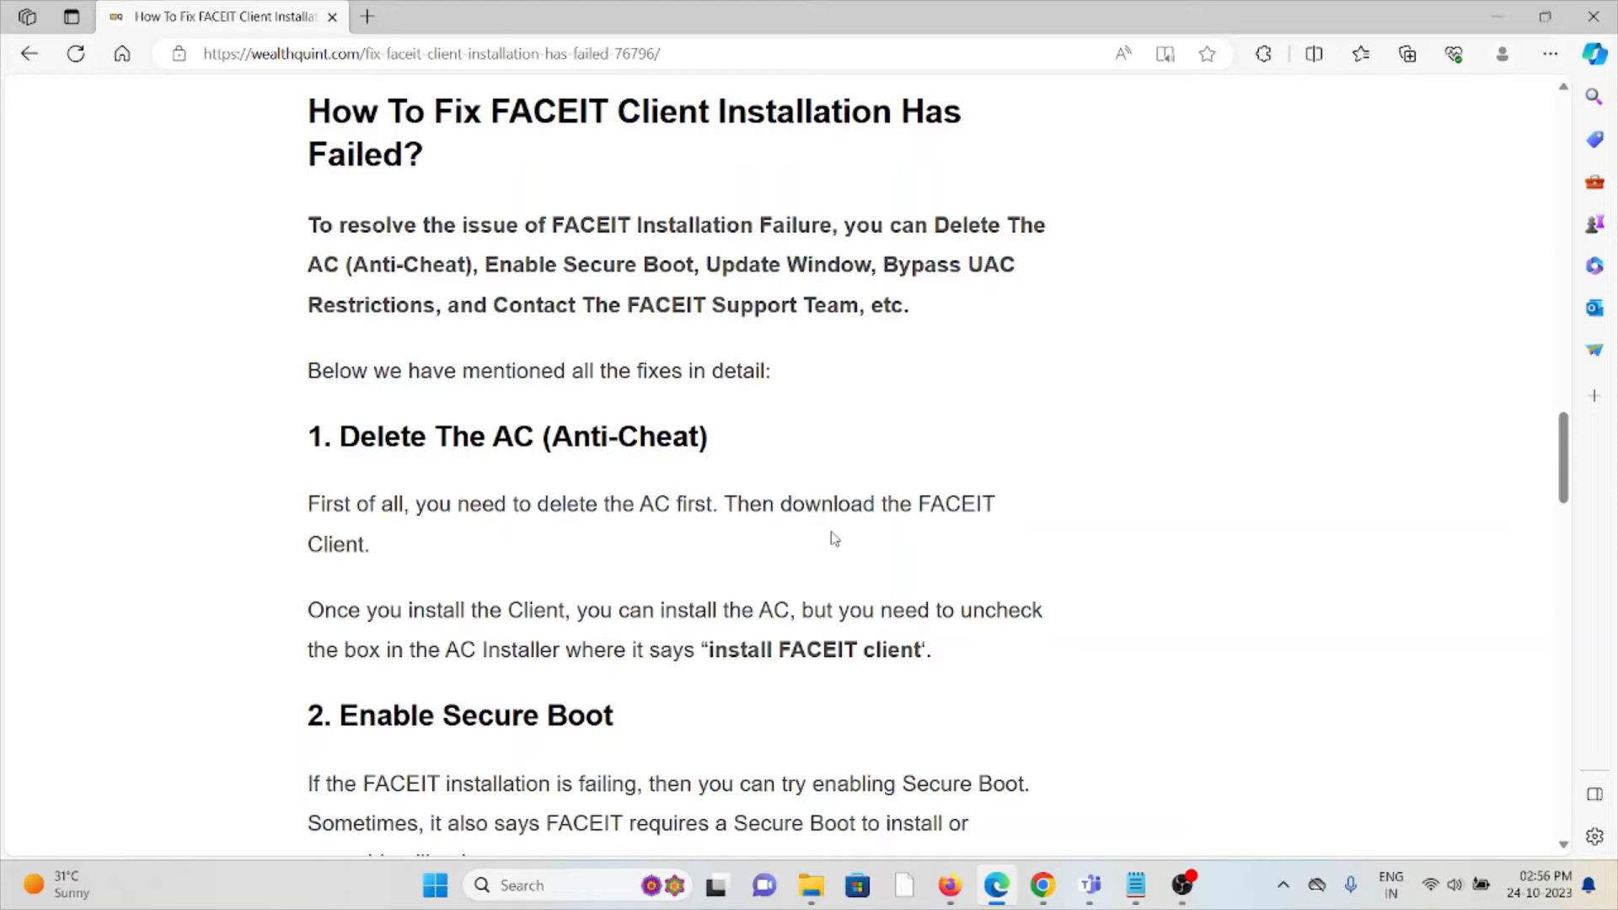
mouse_move(847, 525)
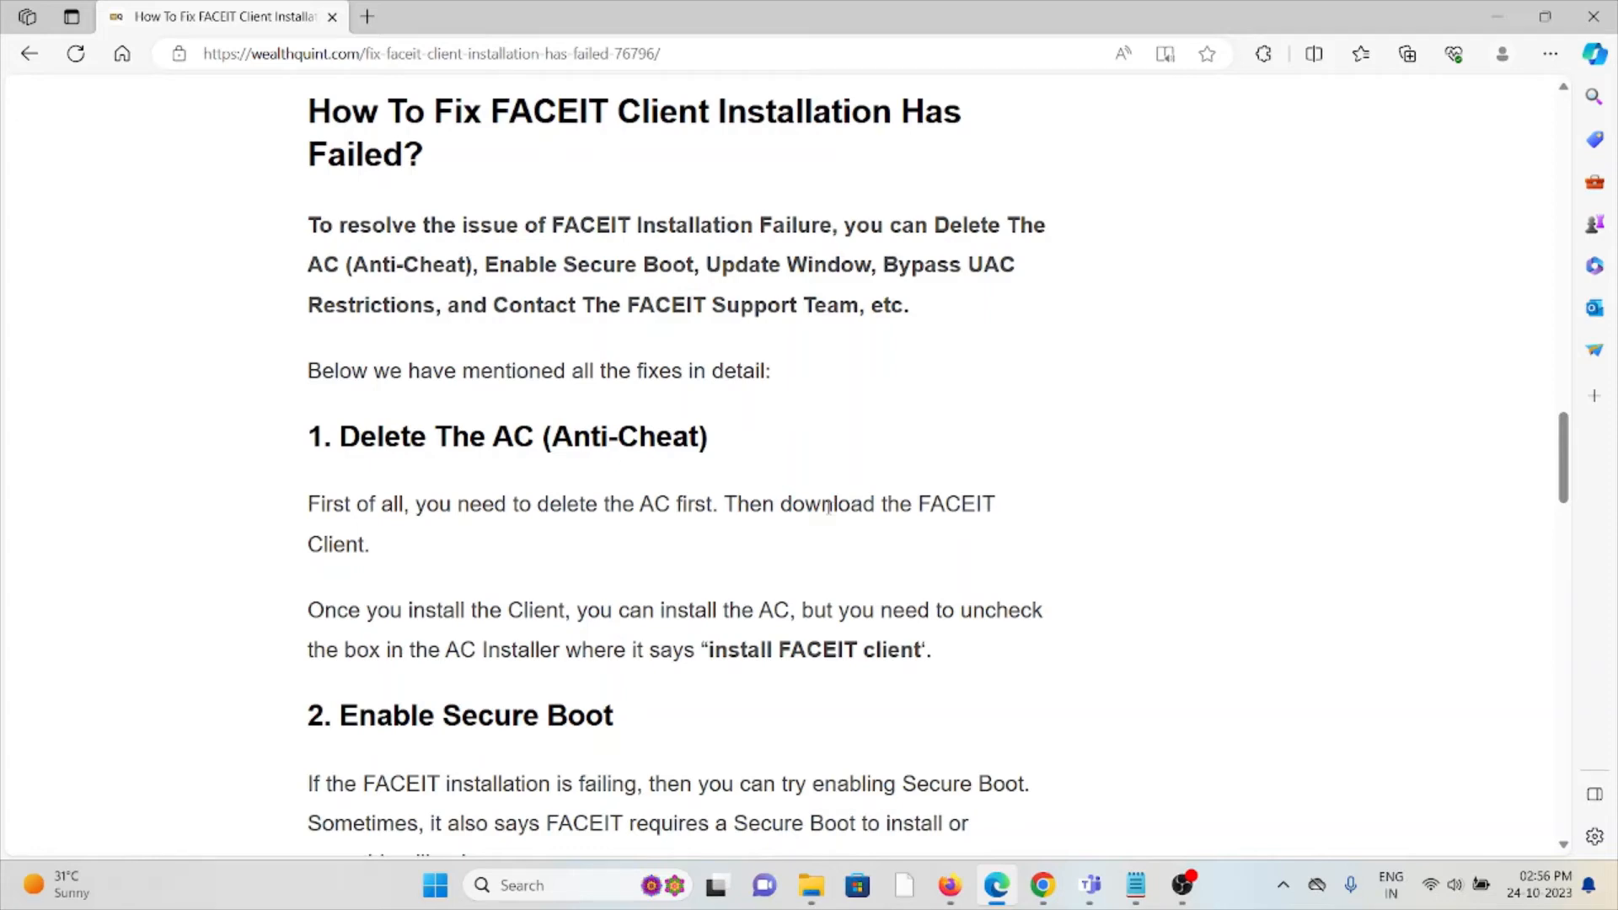
Step: Scroll through the Secure Boot BIOS steps and Reddit tip to '3. Update Window'
scroll("down", 3)
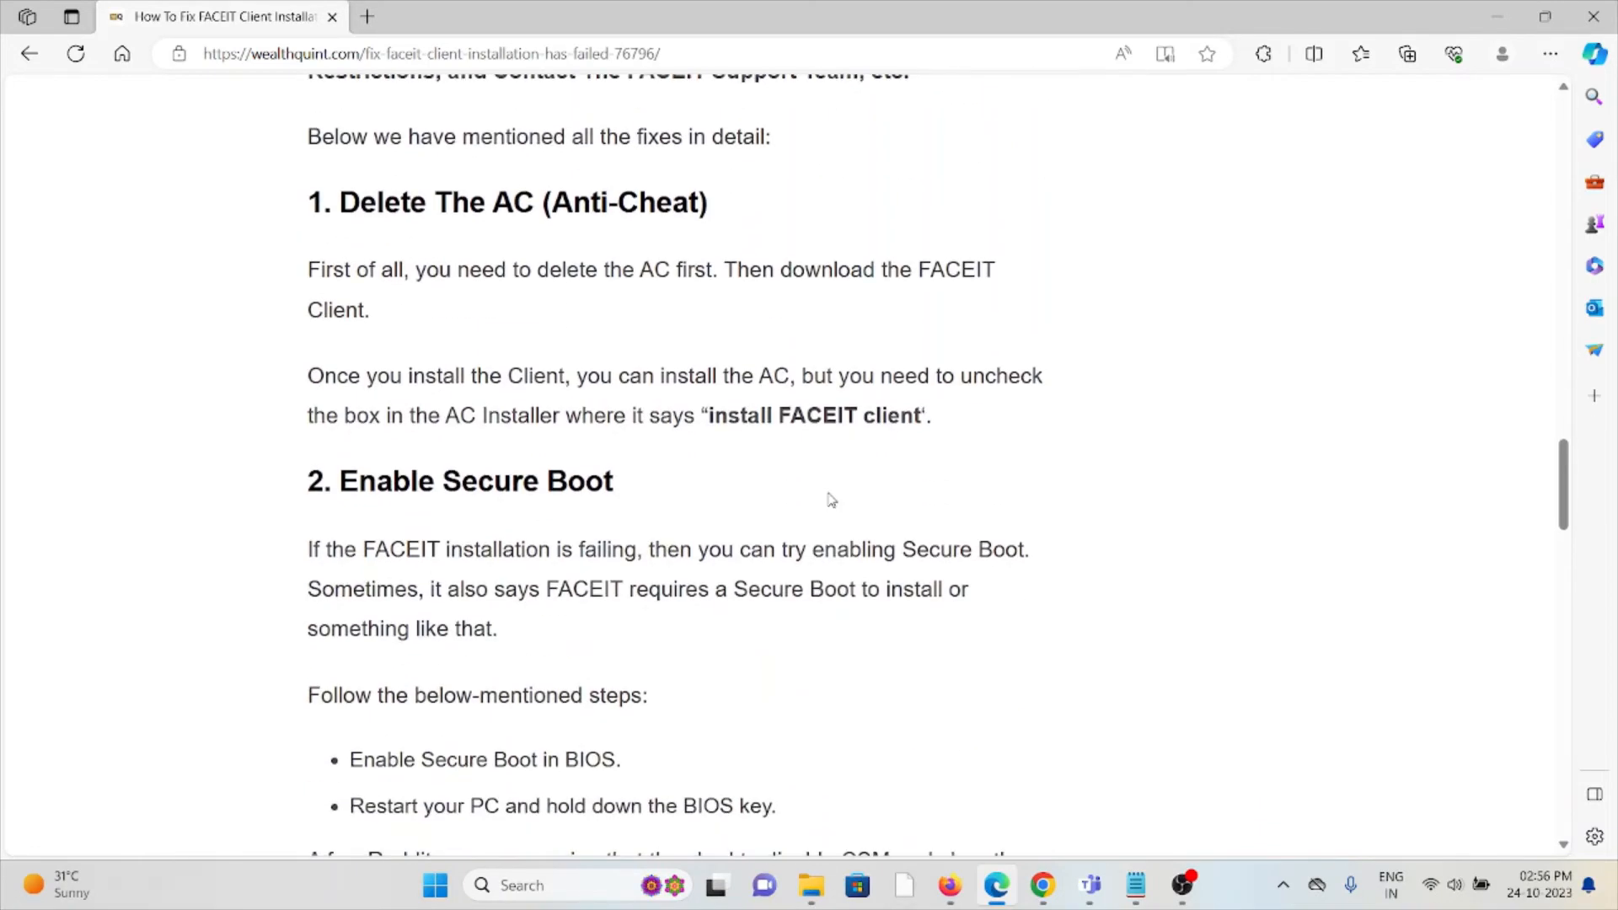
scroll("down", 3)
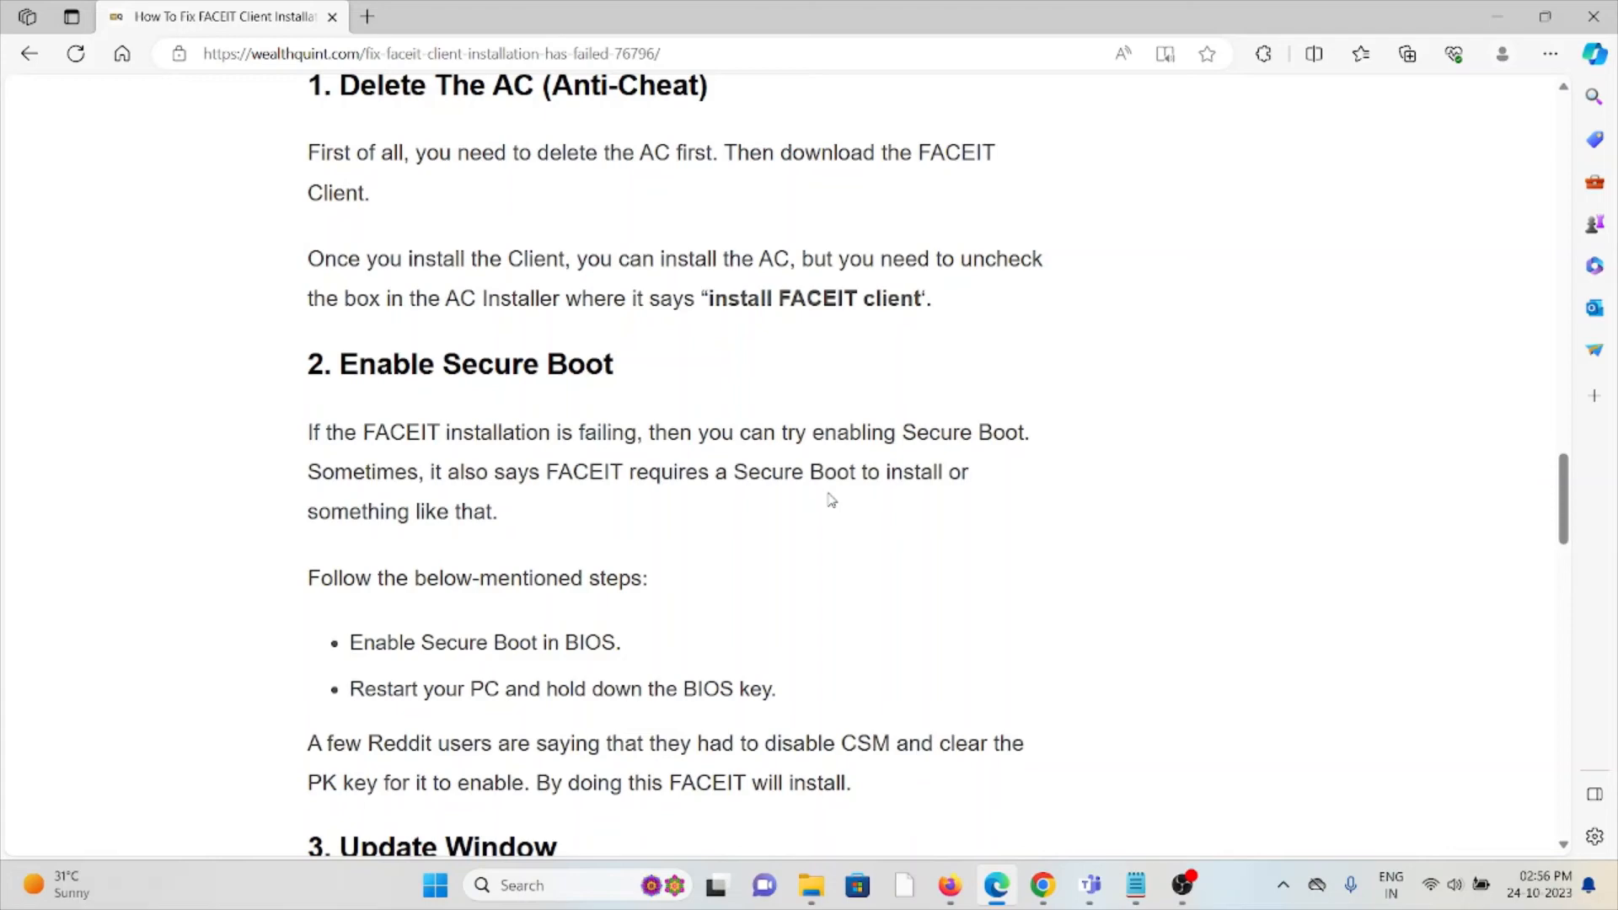
mouse_move(818, 524)
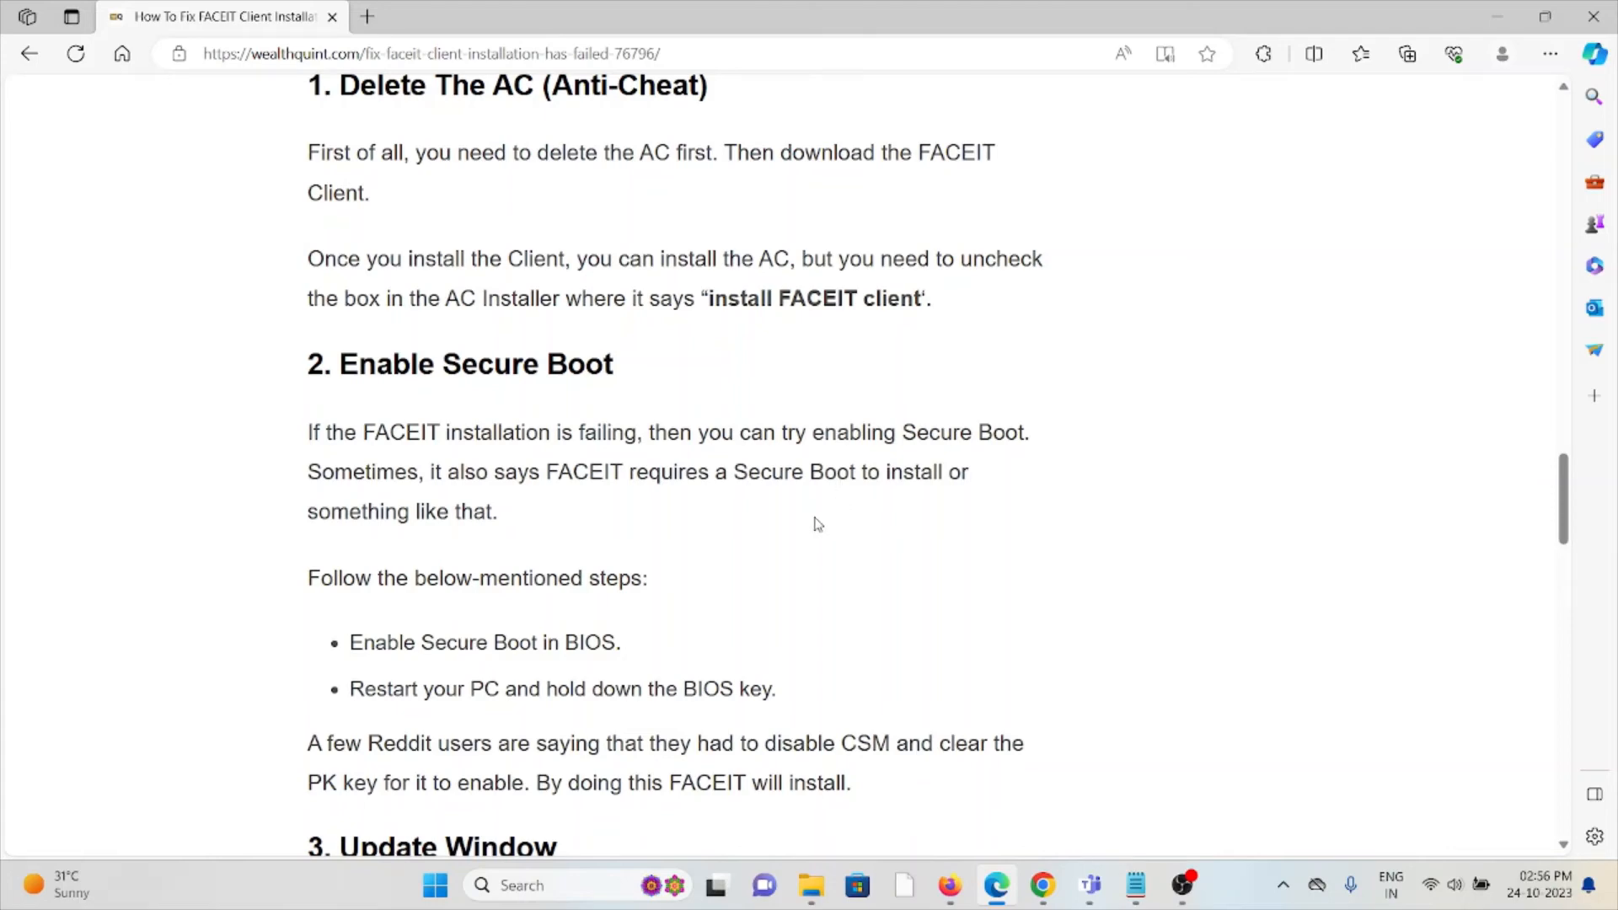
mouse_move(803, 514)
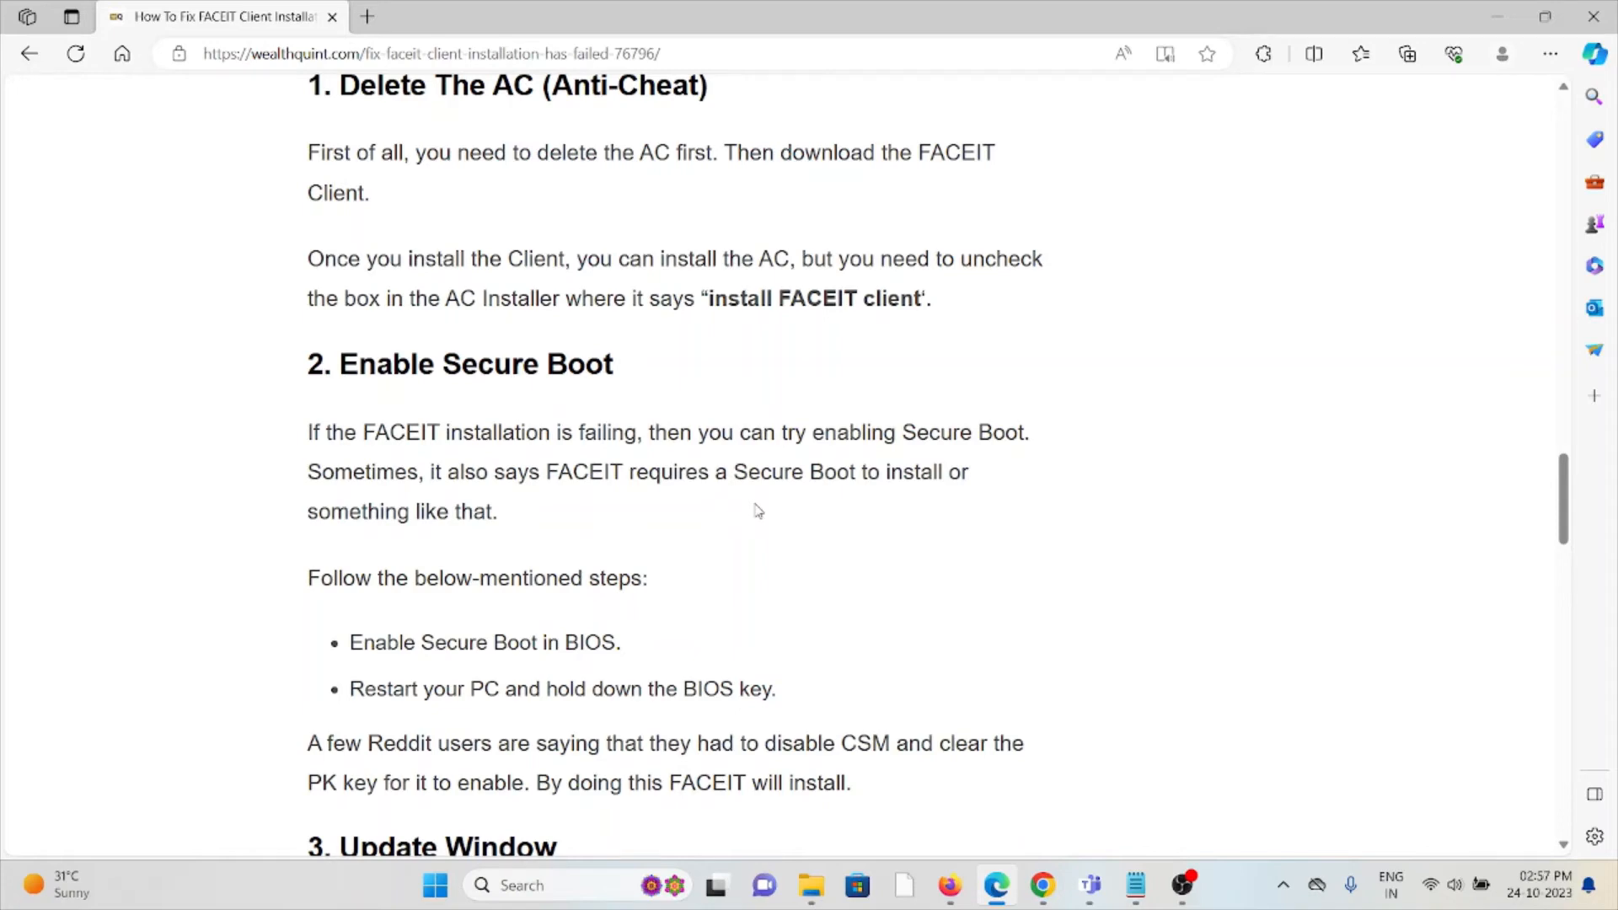
scroll("down", 3)
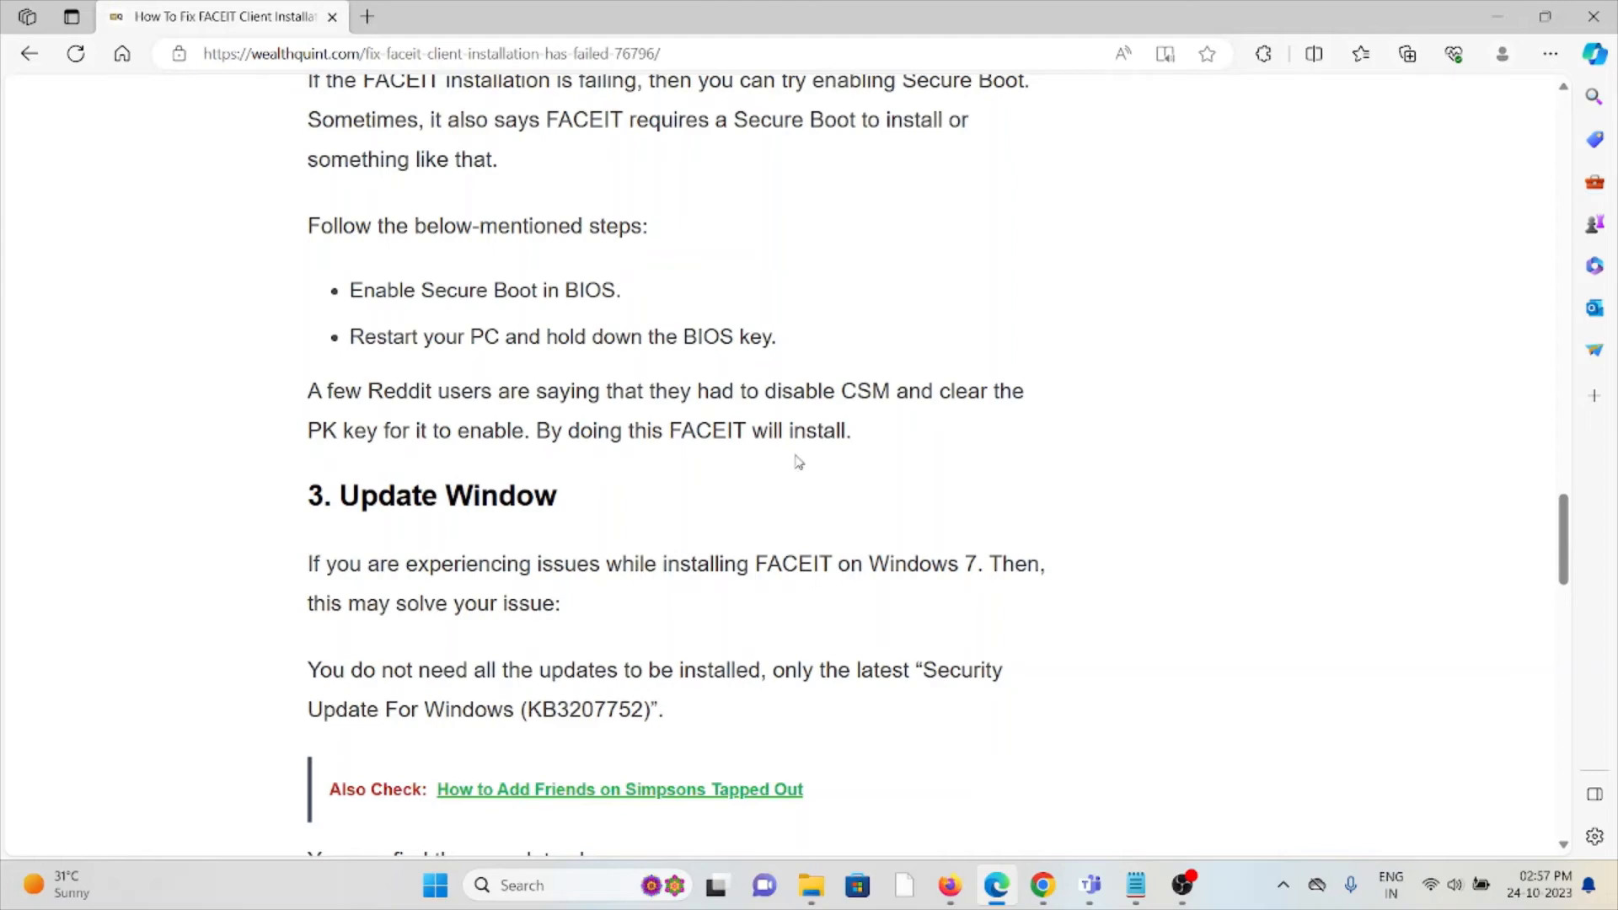
mouse_move(671, 420)
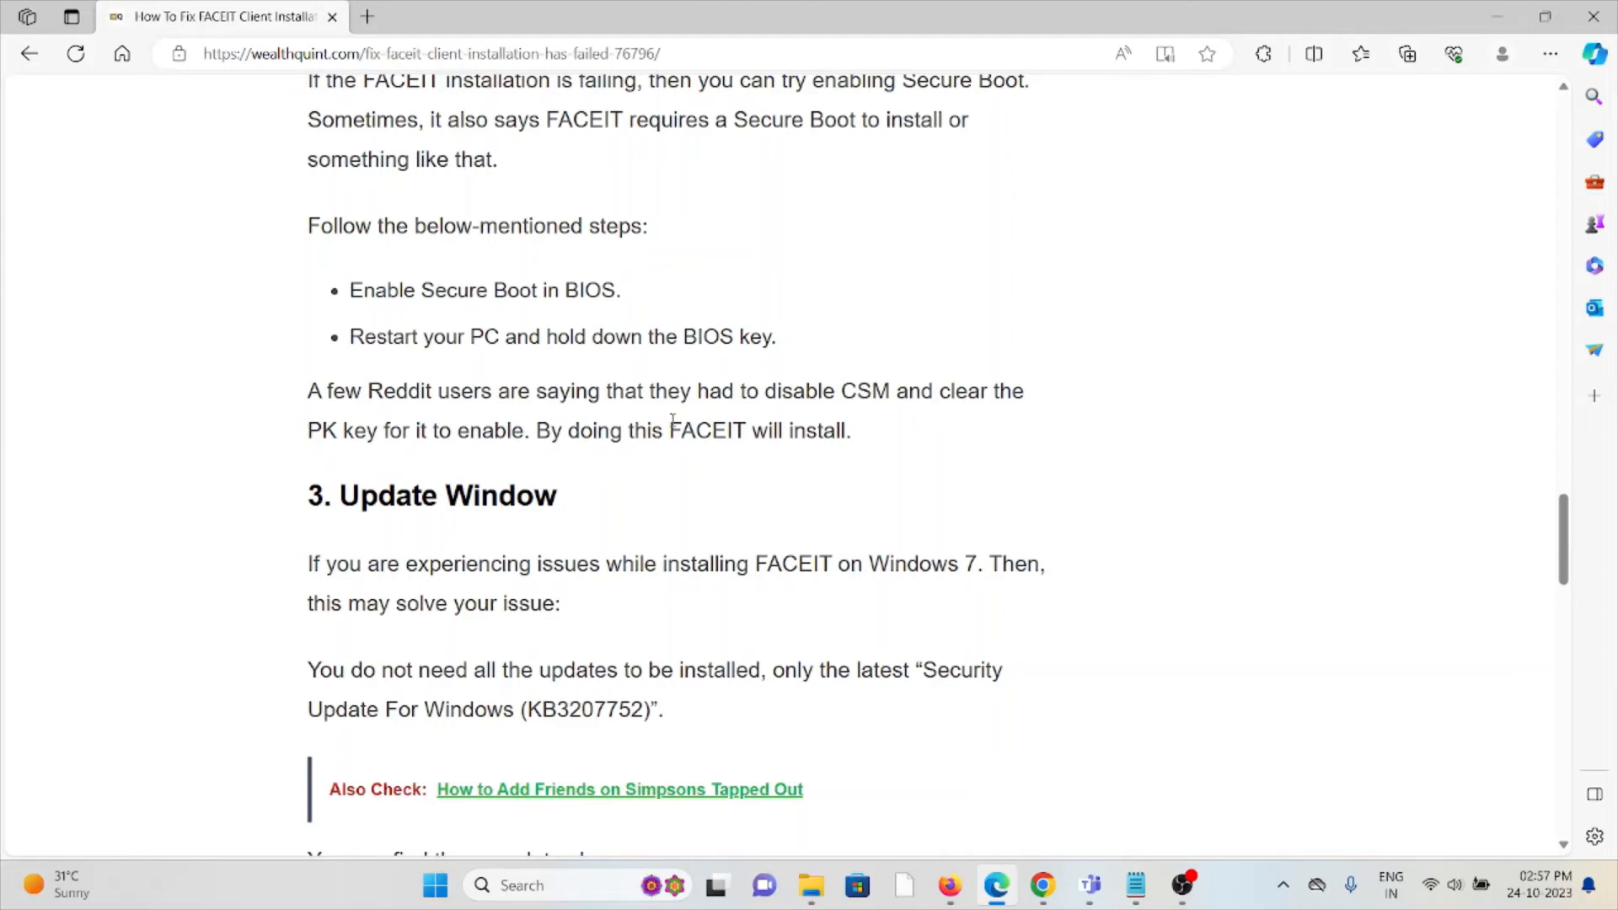
Step: Scroll past the KB3207752 update link to 'Bypass UAC Restrictions' and 'Contact The FACEIT Support Team'
scroll("down", 3)
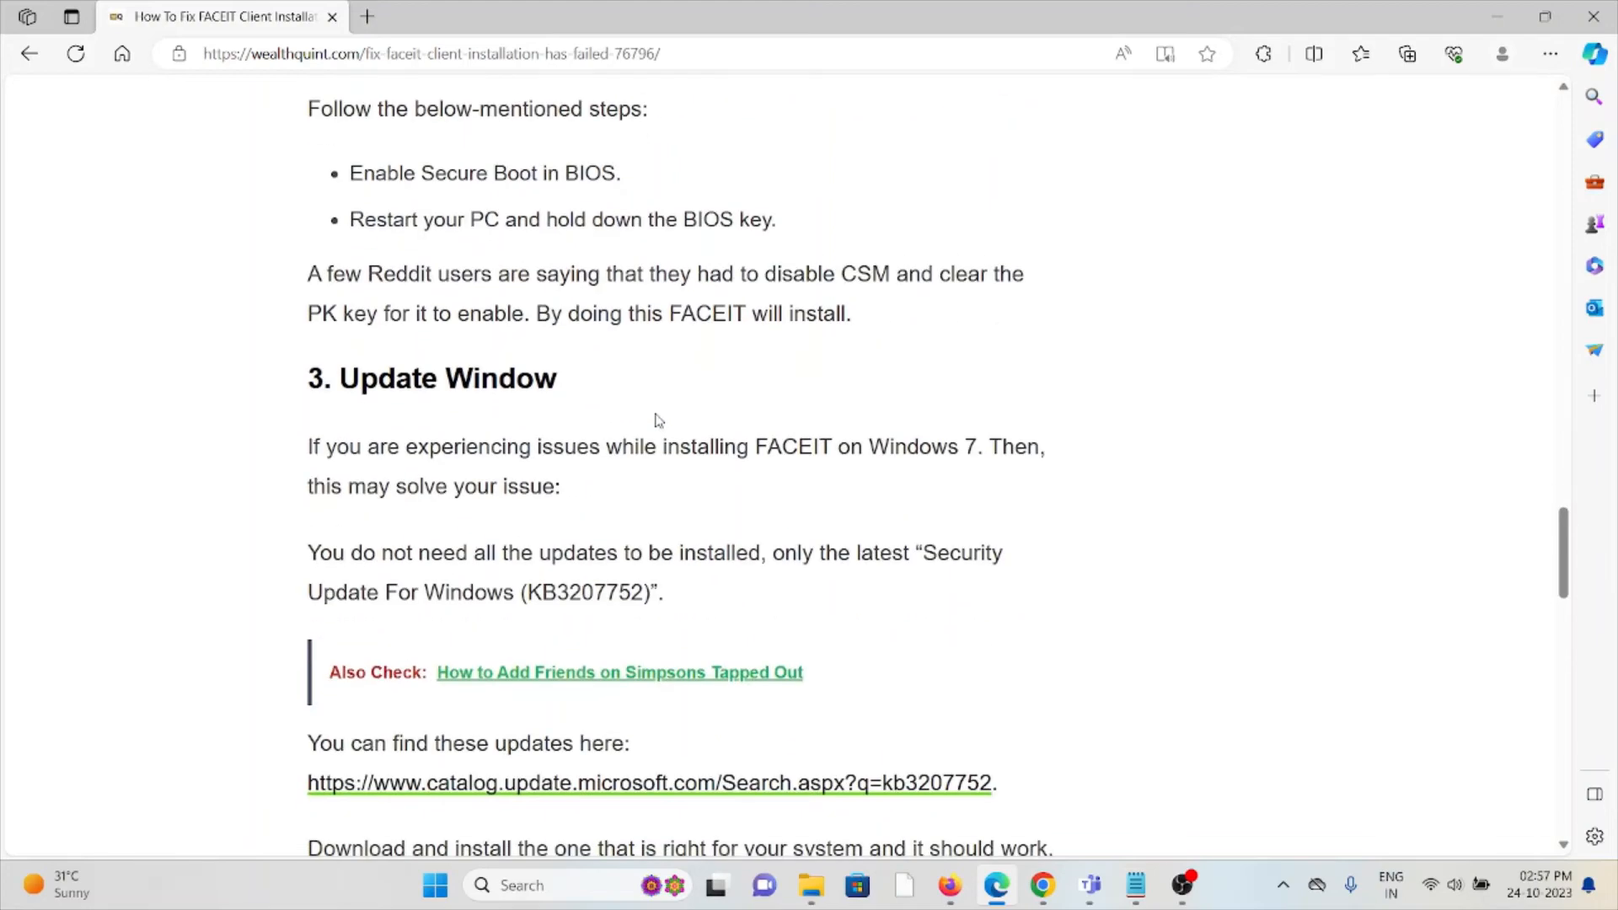
scroll("down", 3)
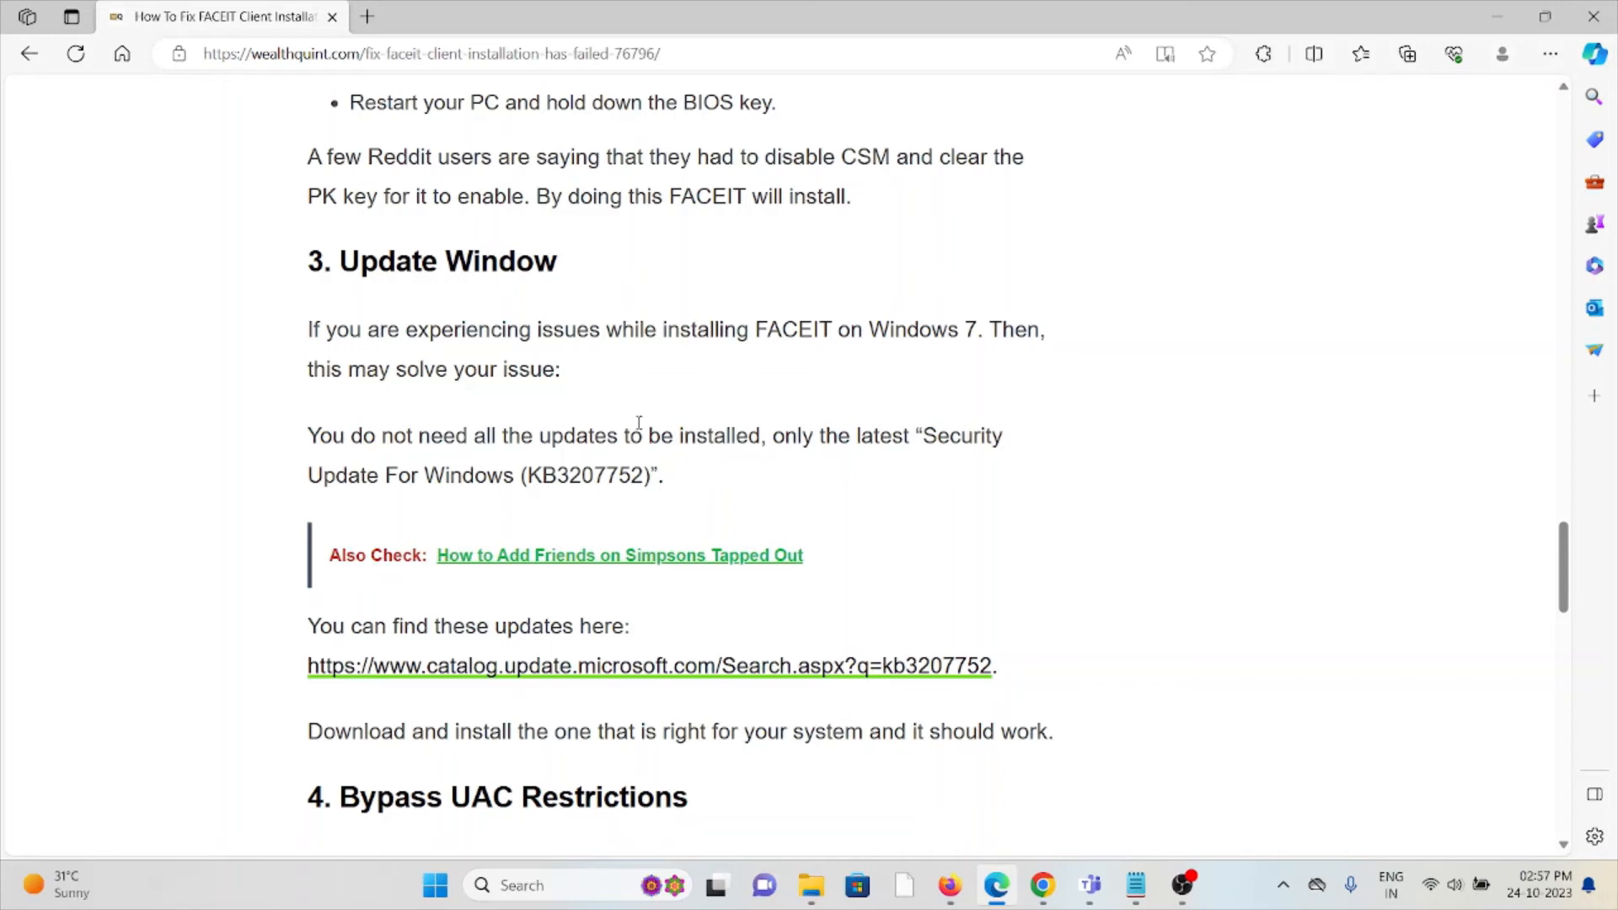
mouse_move(635, 454)
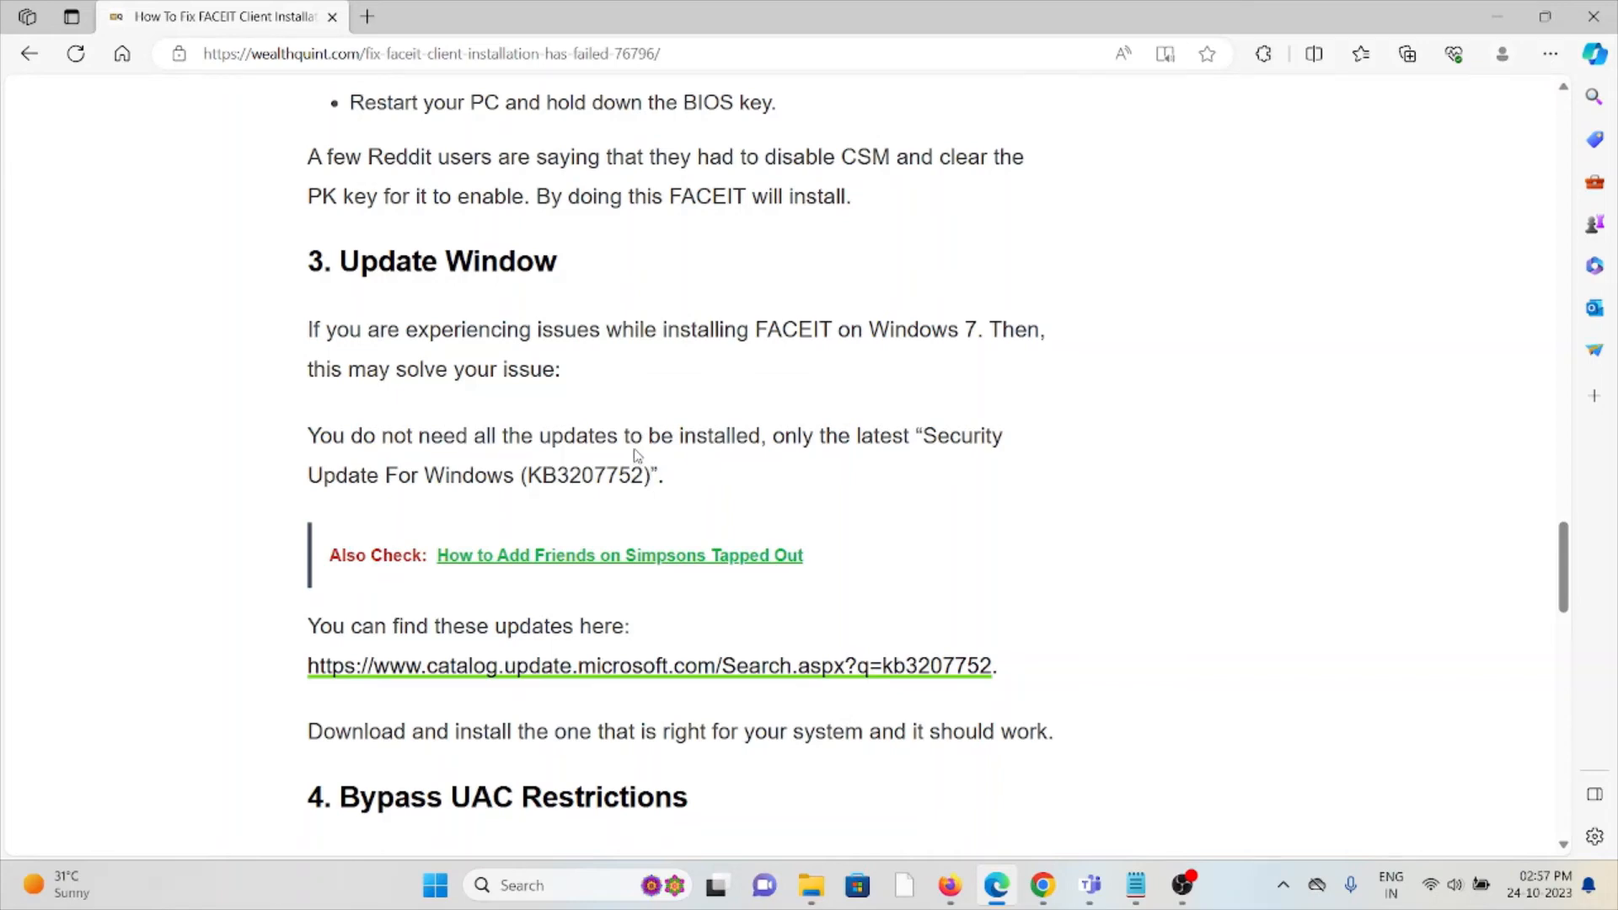
scroll("down", 3)
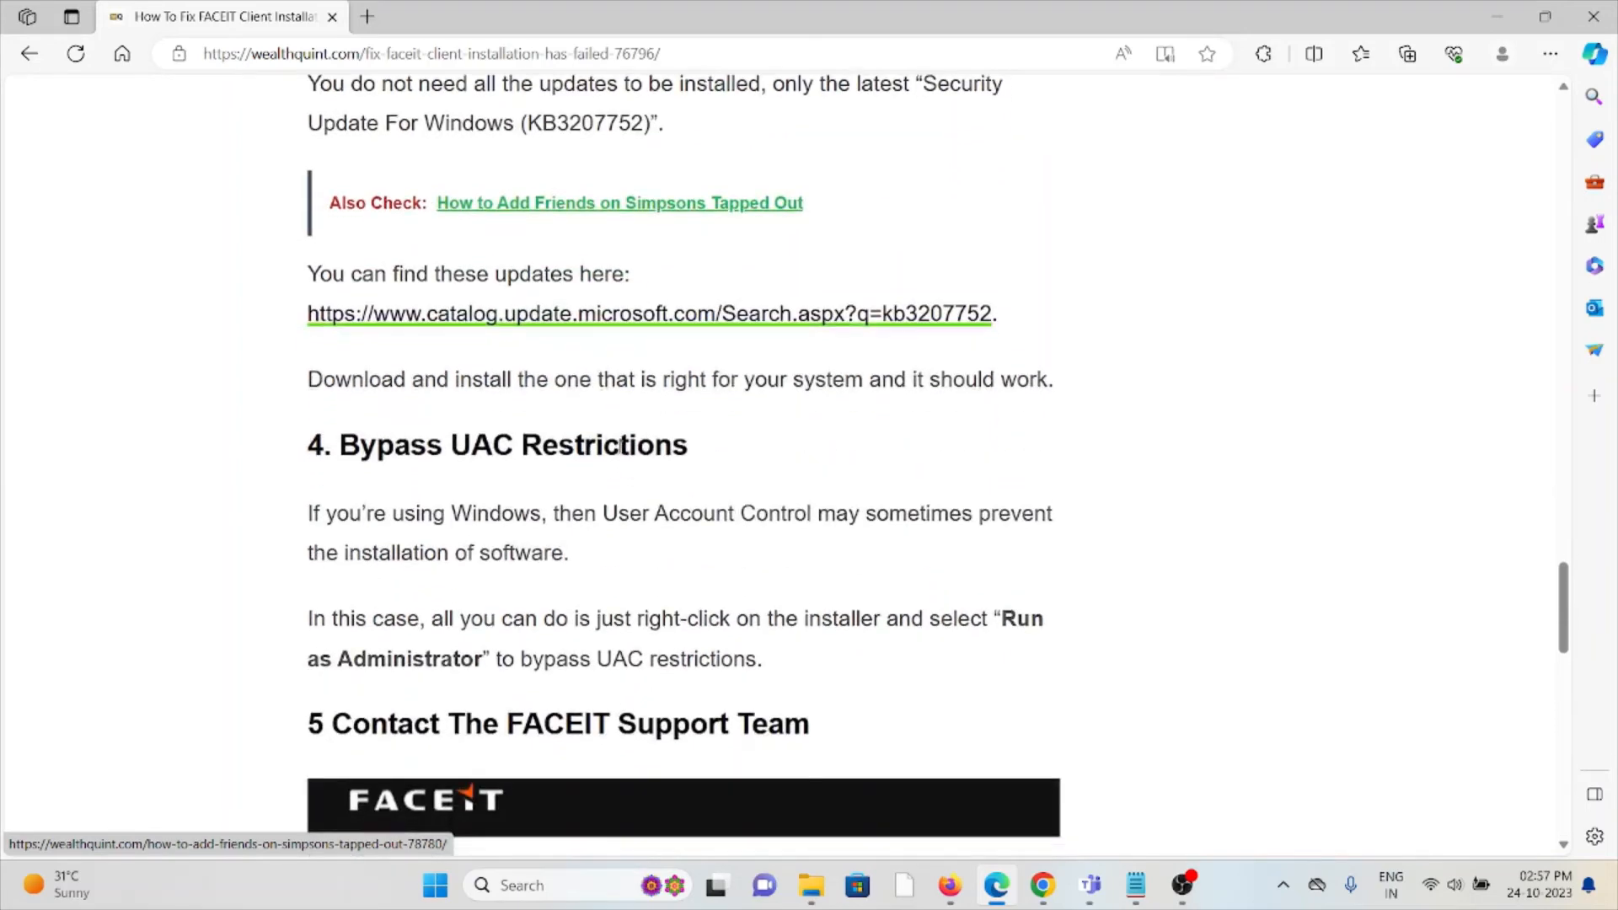
Step: Scroll to the article's end and follow the 'here' link to FACEIT's Submit a Request form
scroll("down", 3)
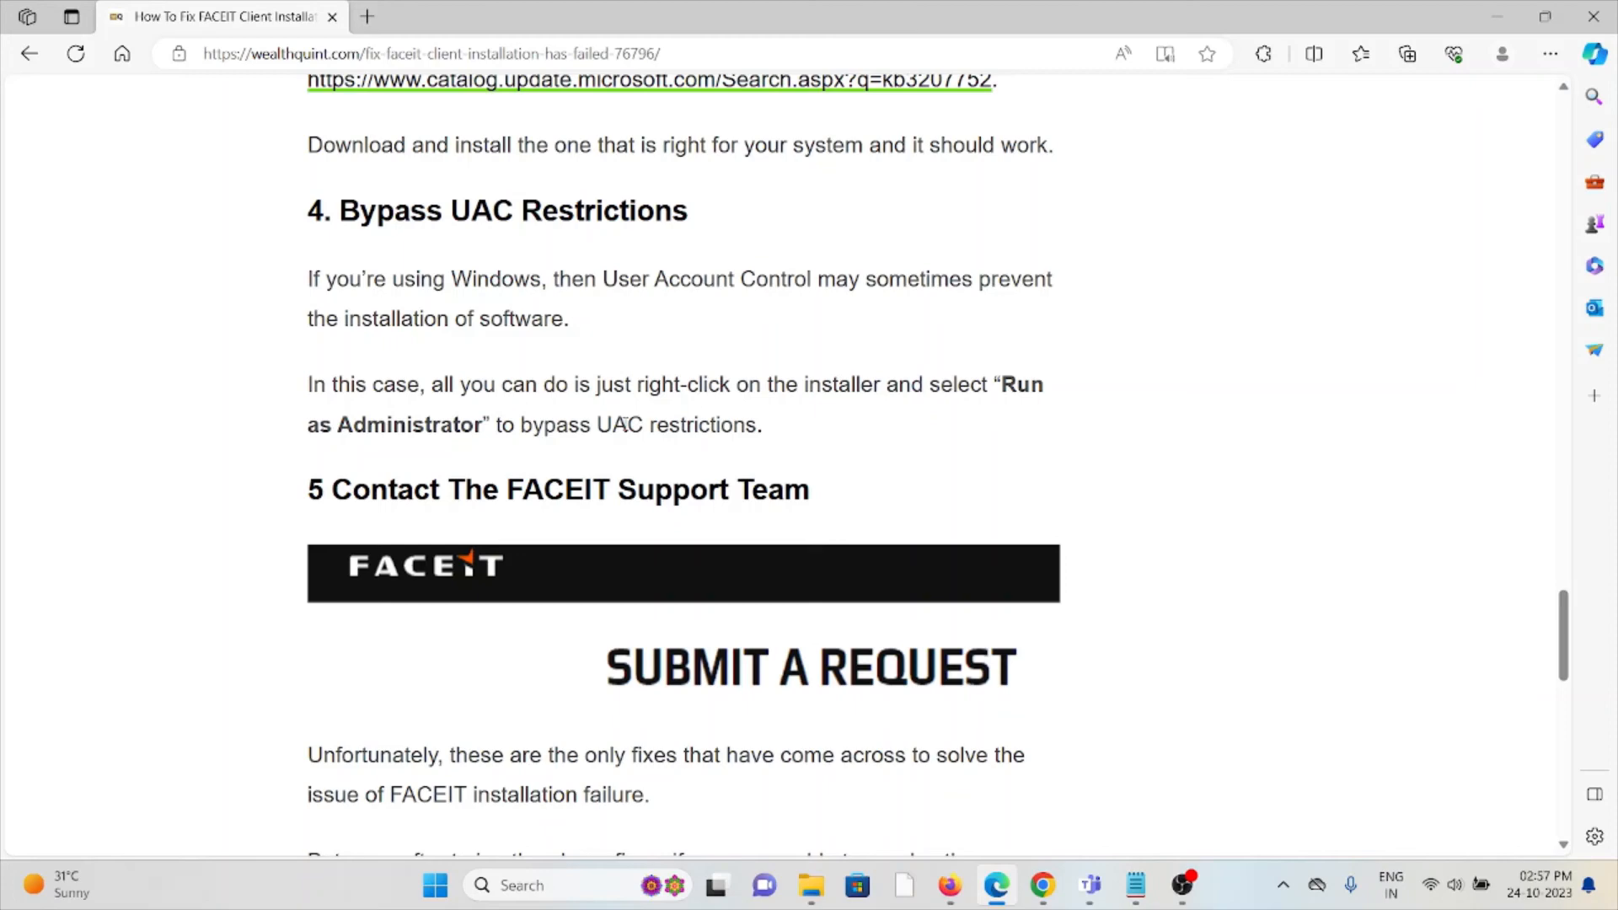
scroll("down", 3)
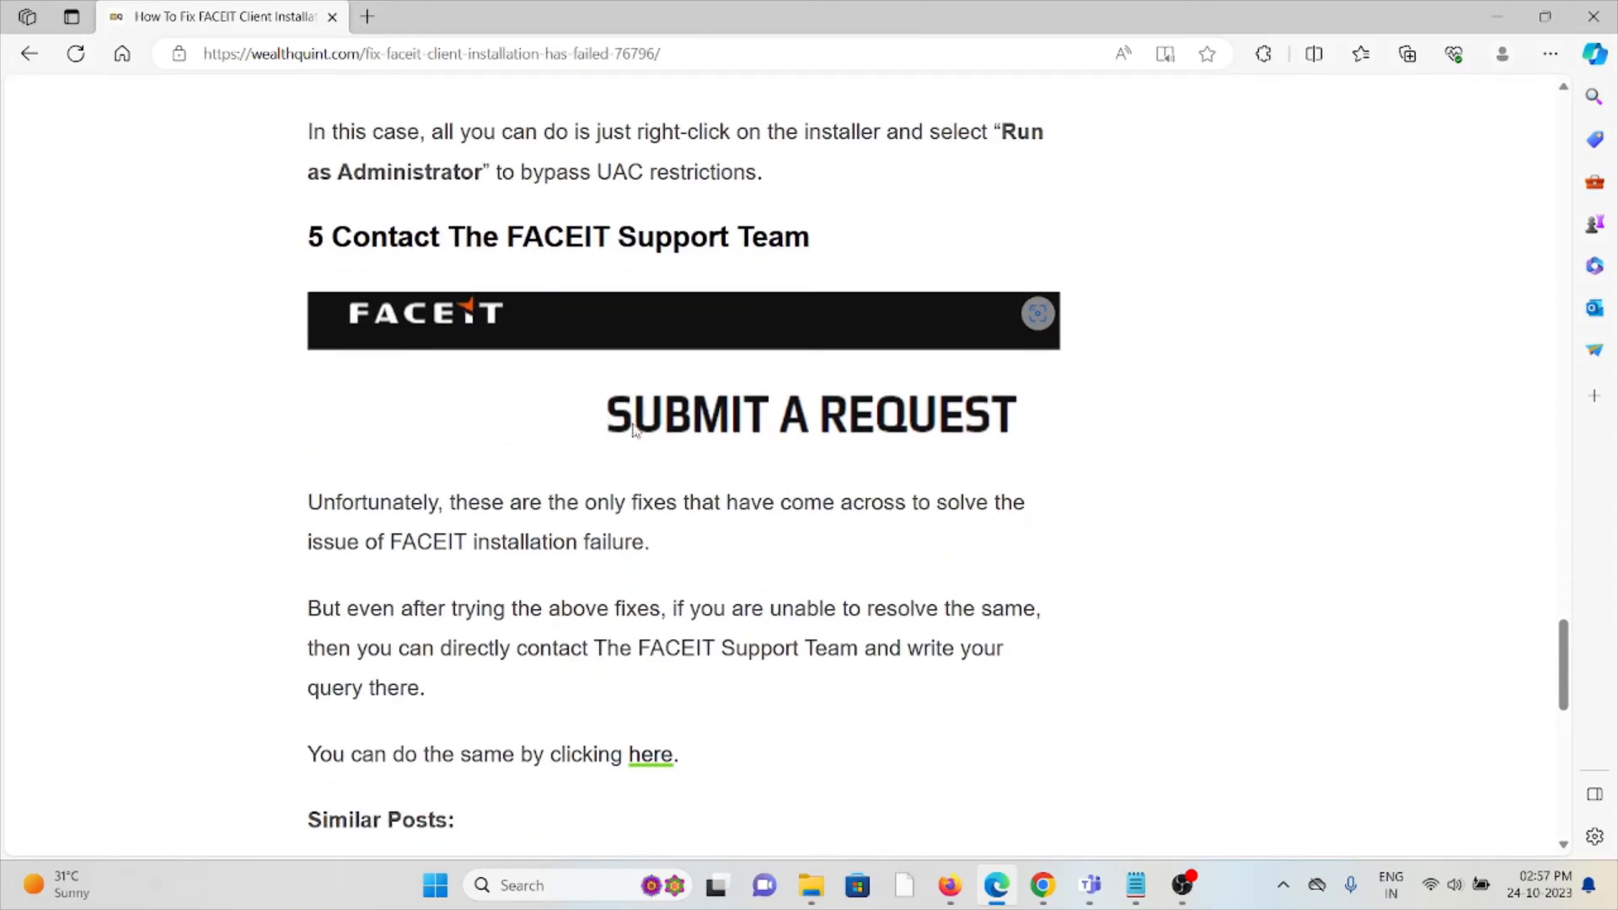
scroll("down", 3)
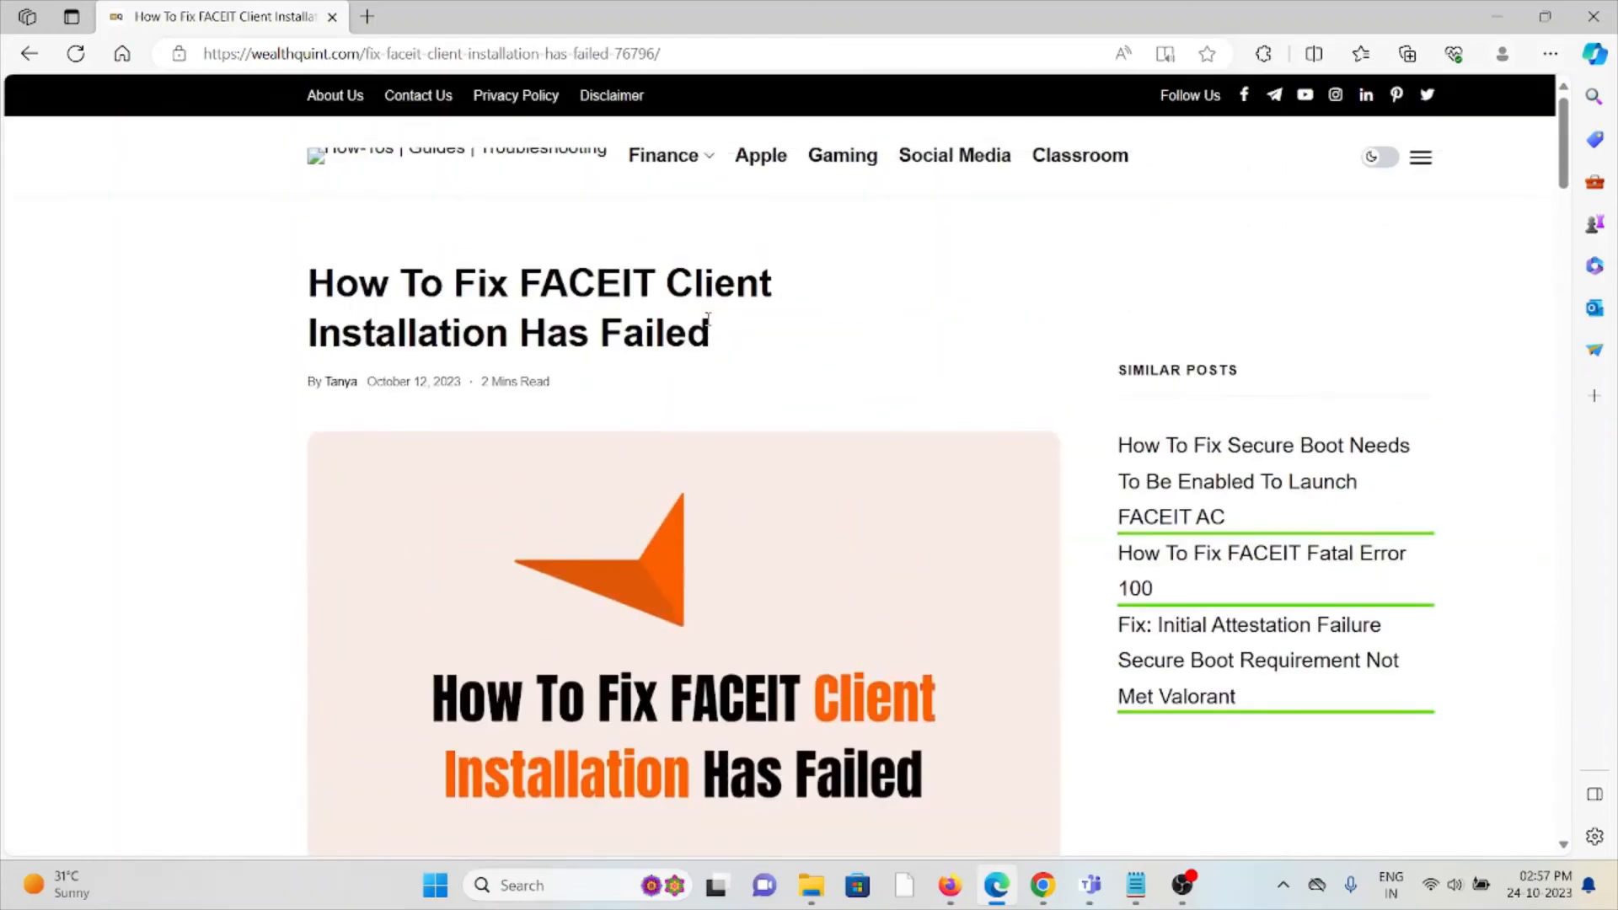
scroll("down", 3)
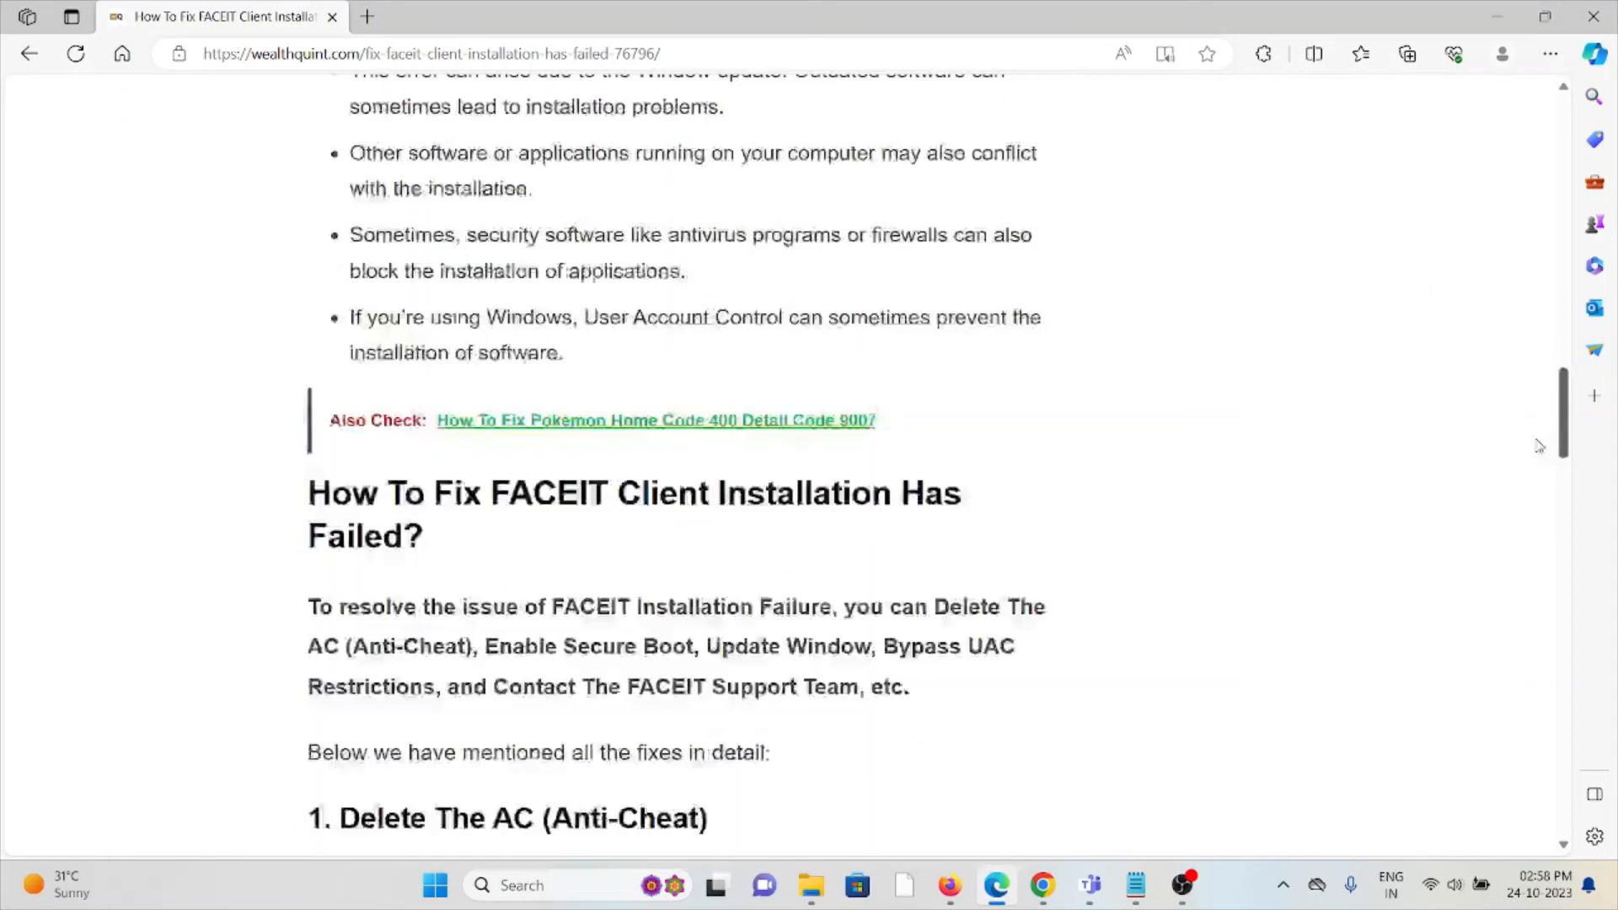
scroll("up", 3)
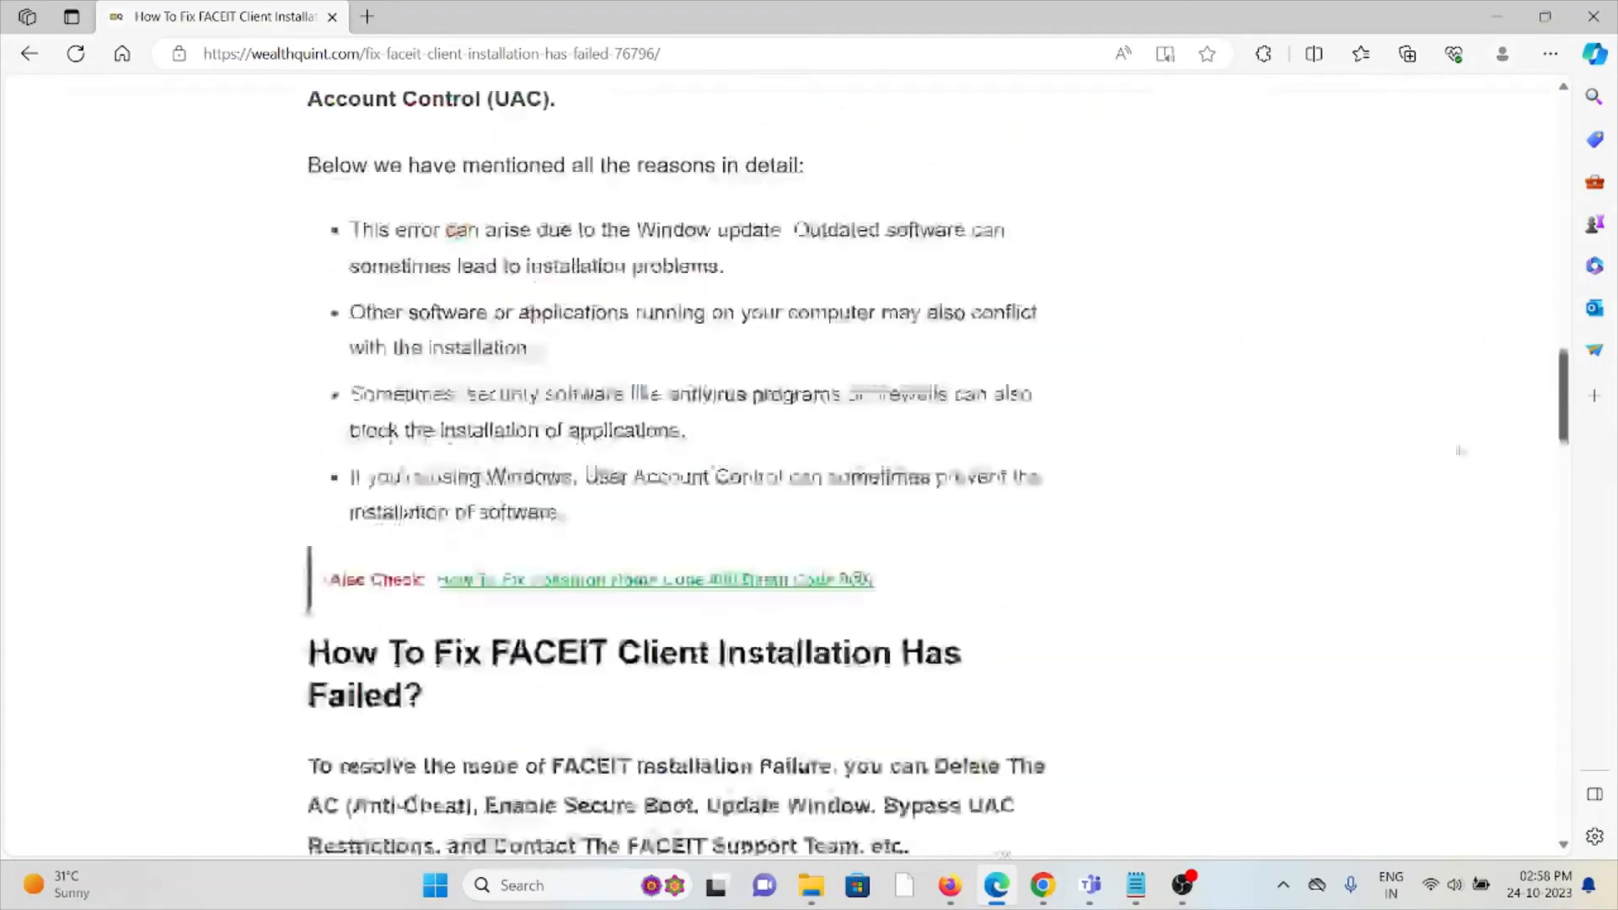
scroll("down", 3)
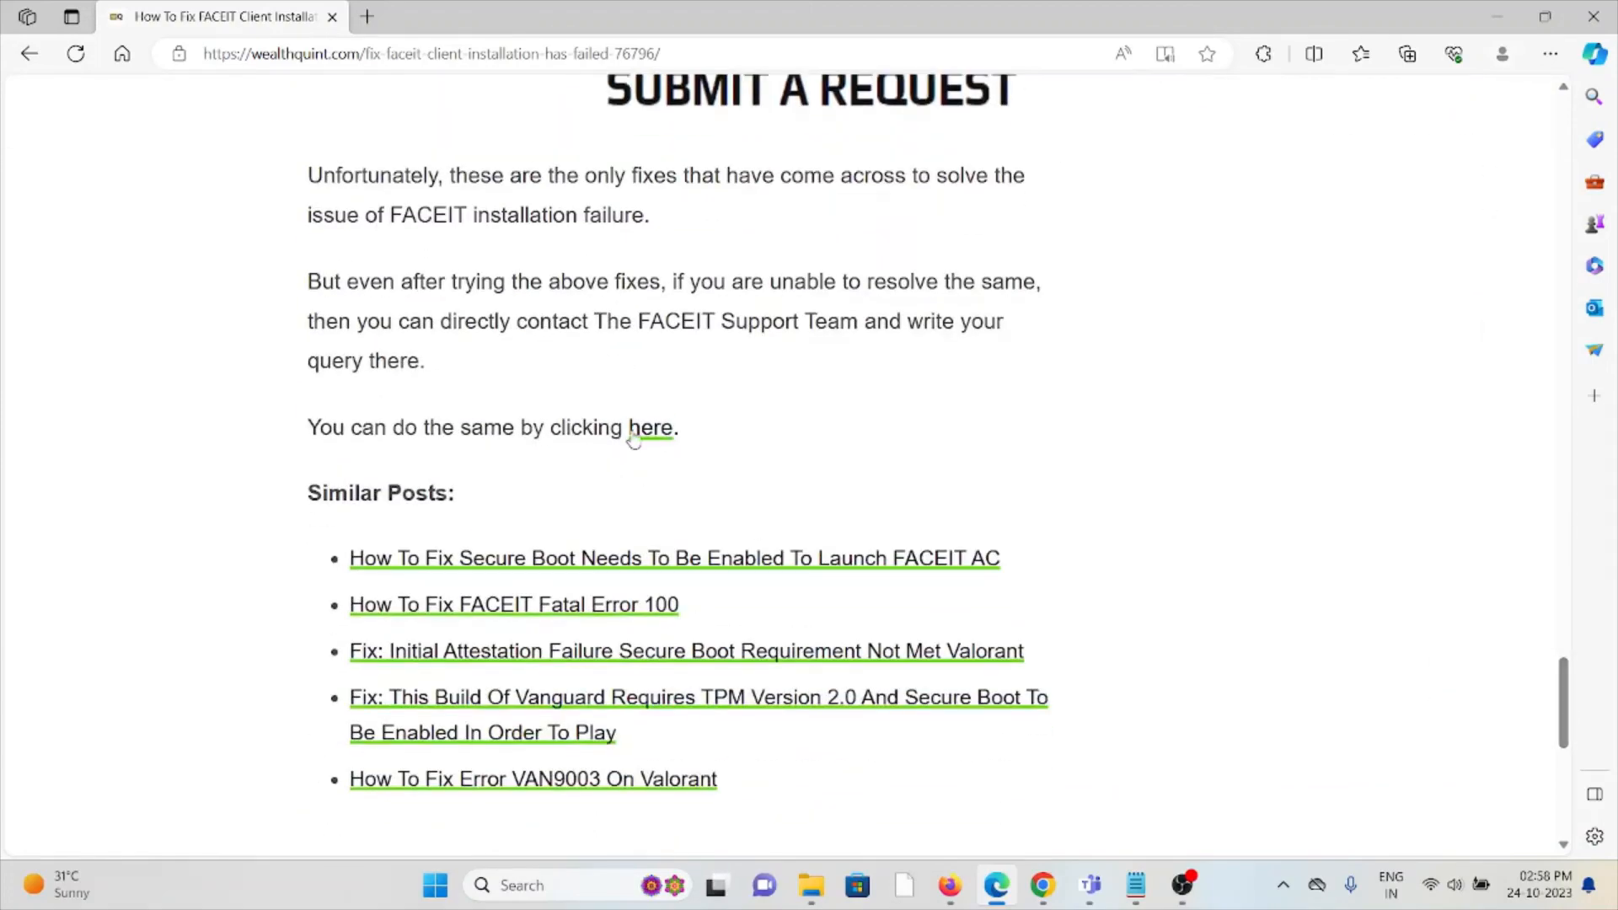
left_click(649, 427)
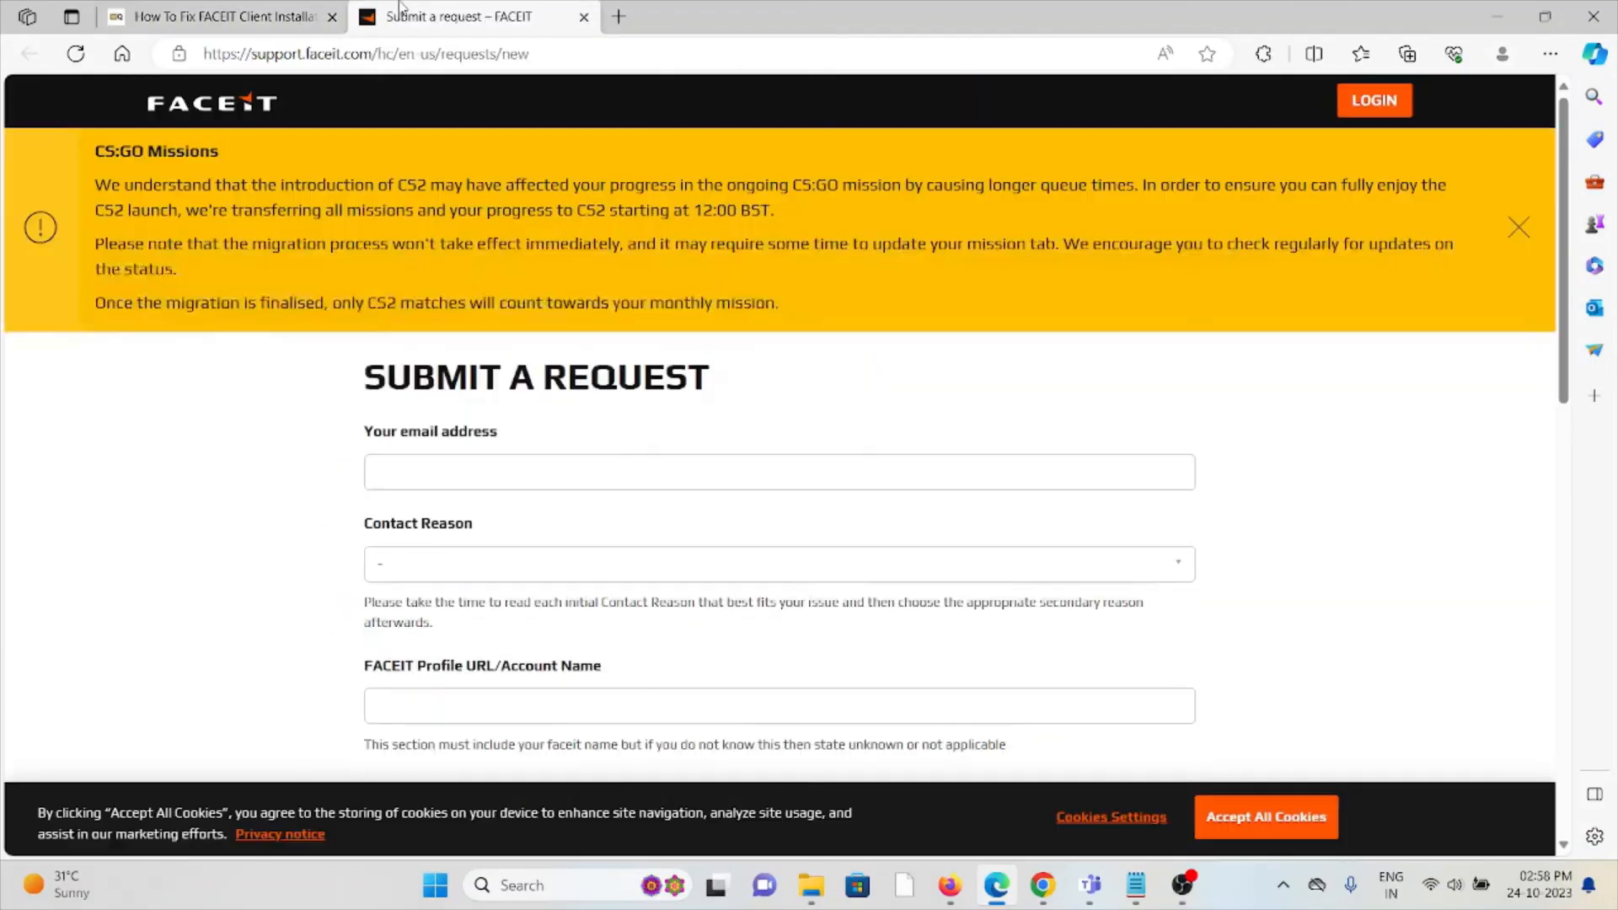
Step: Switch back to the WealthQuint article tab and scroll up to its title
left_click(216, 17)
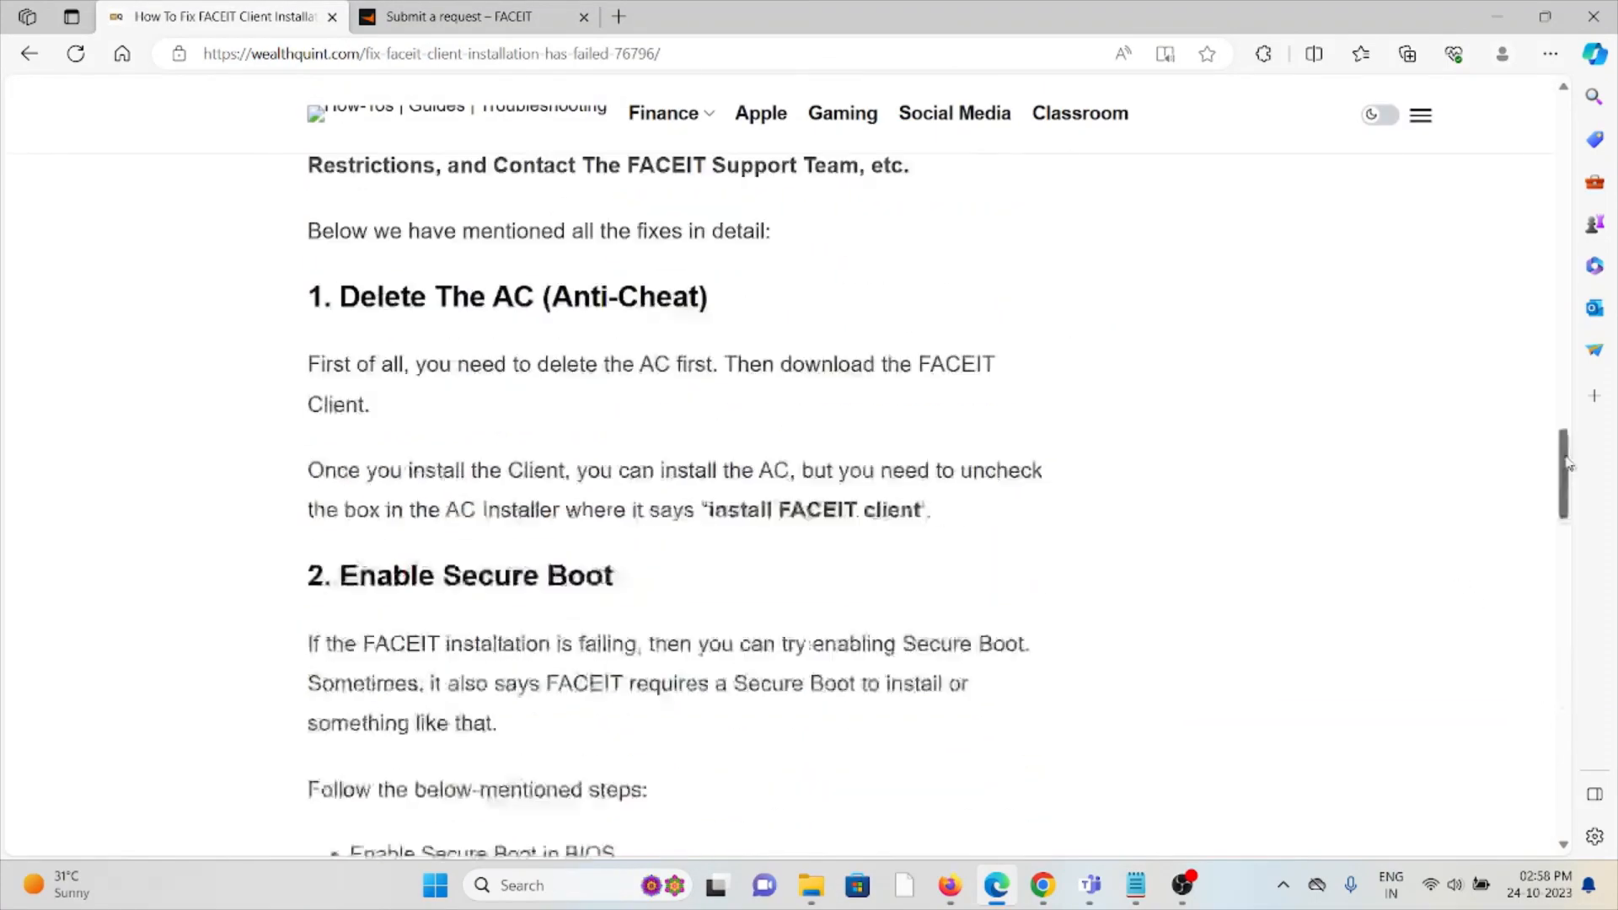
scroll("up", 3)
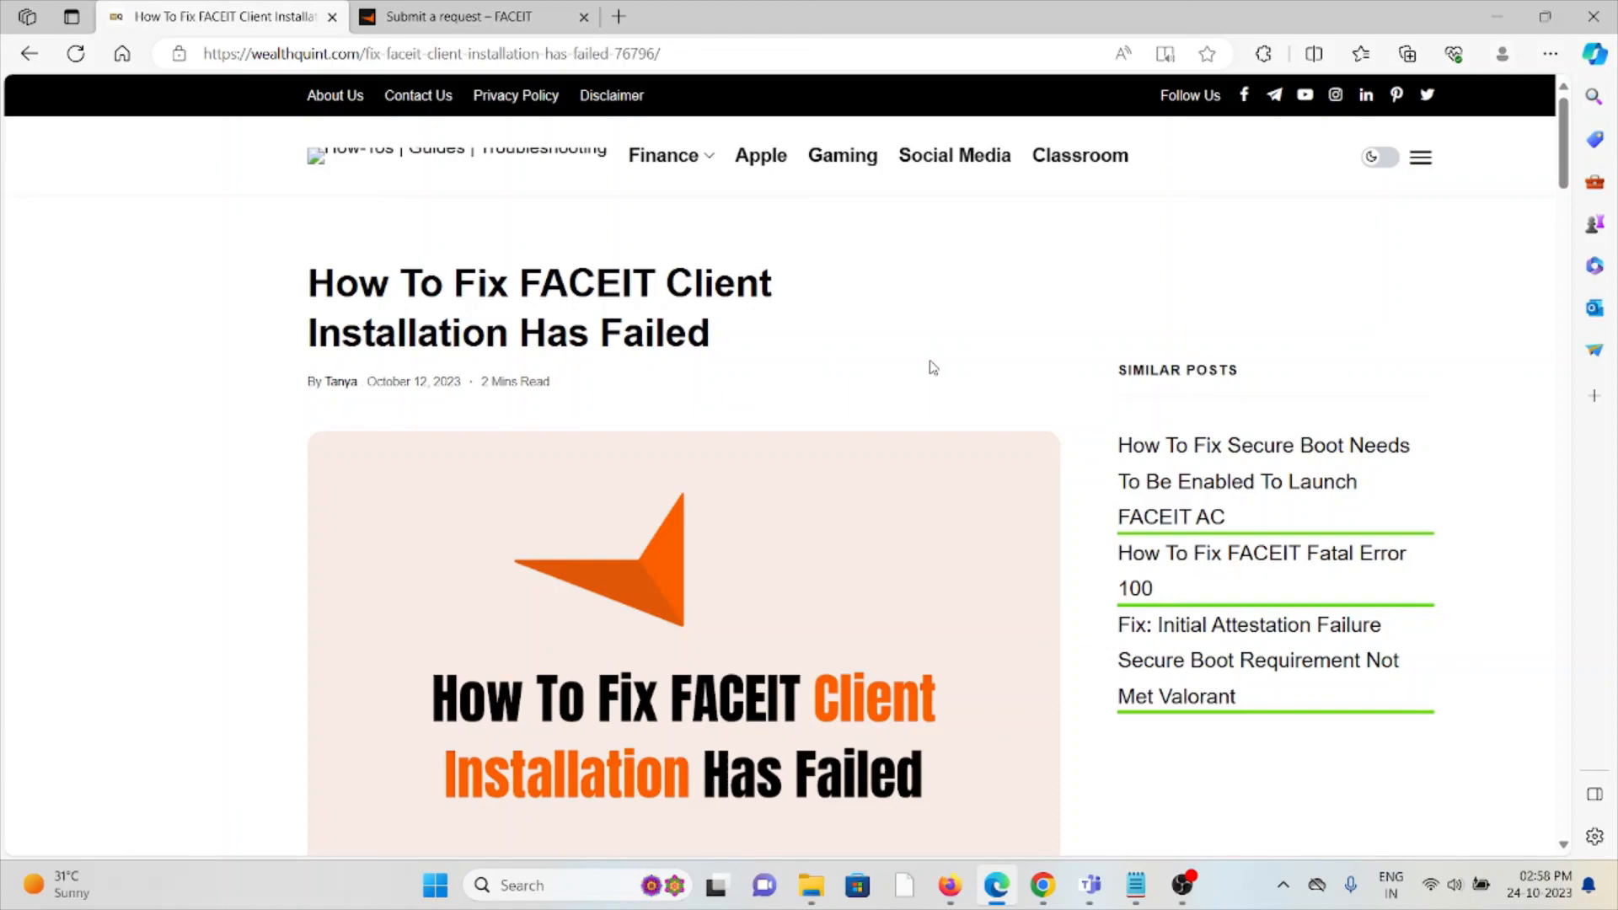